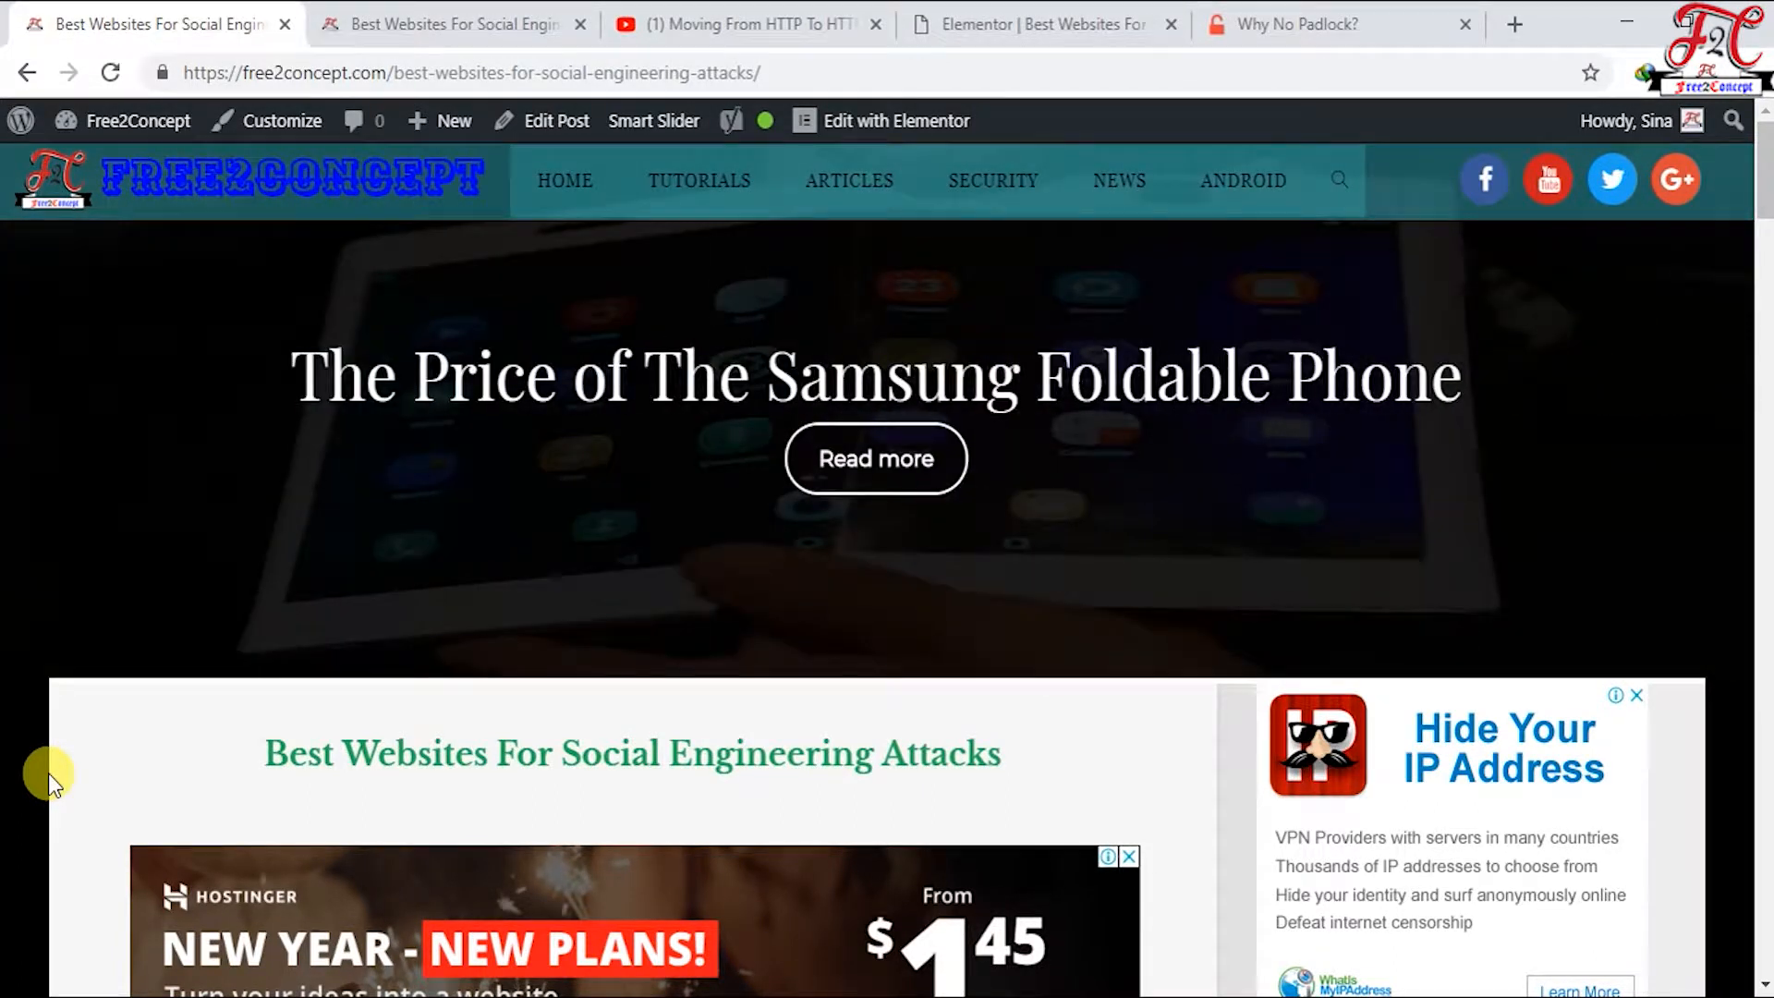
Step: Check the article's not-fully-secure warning, then close the YouTube and duplicate article tabs
click(162, 72)
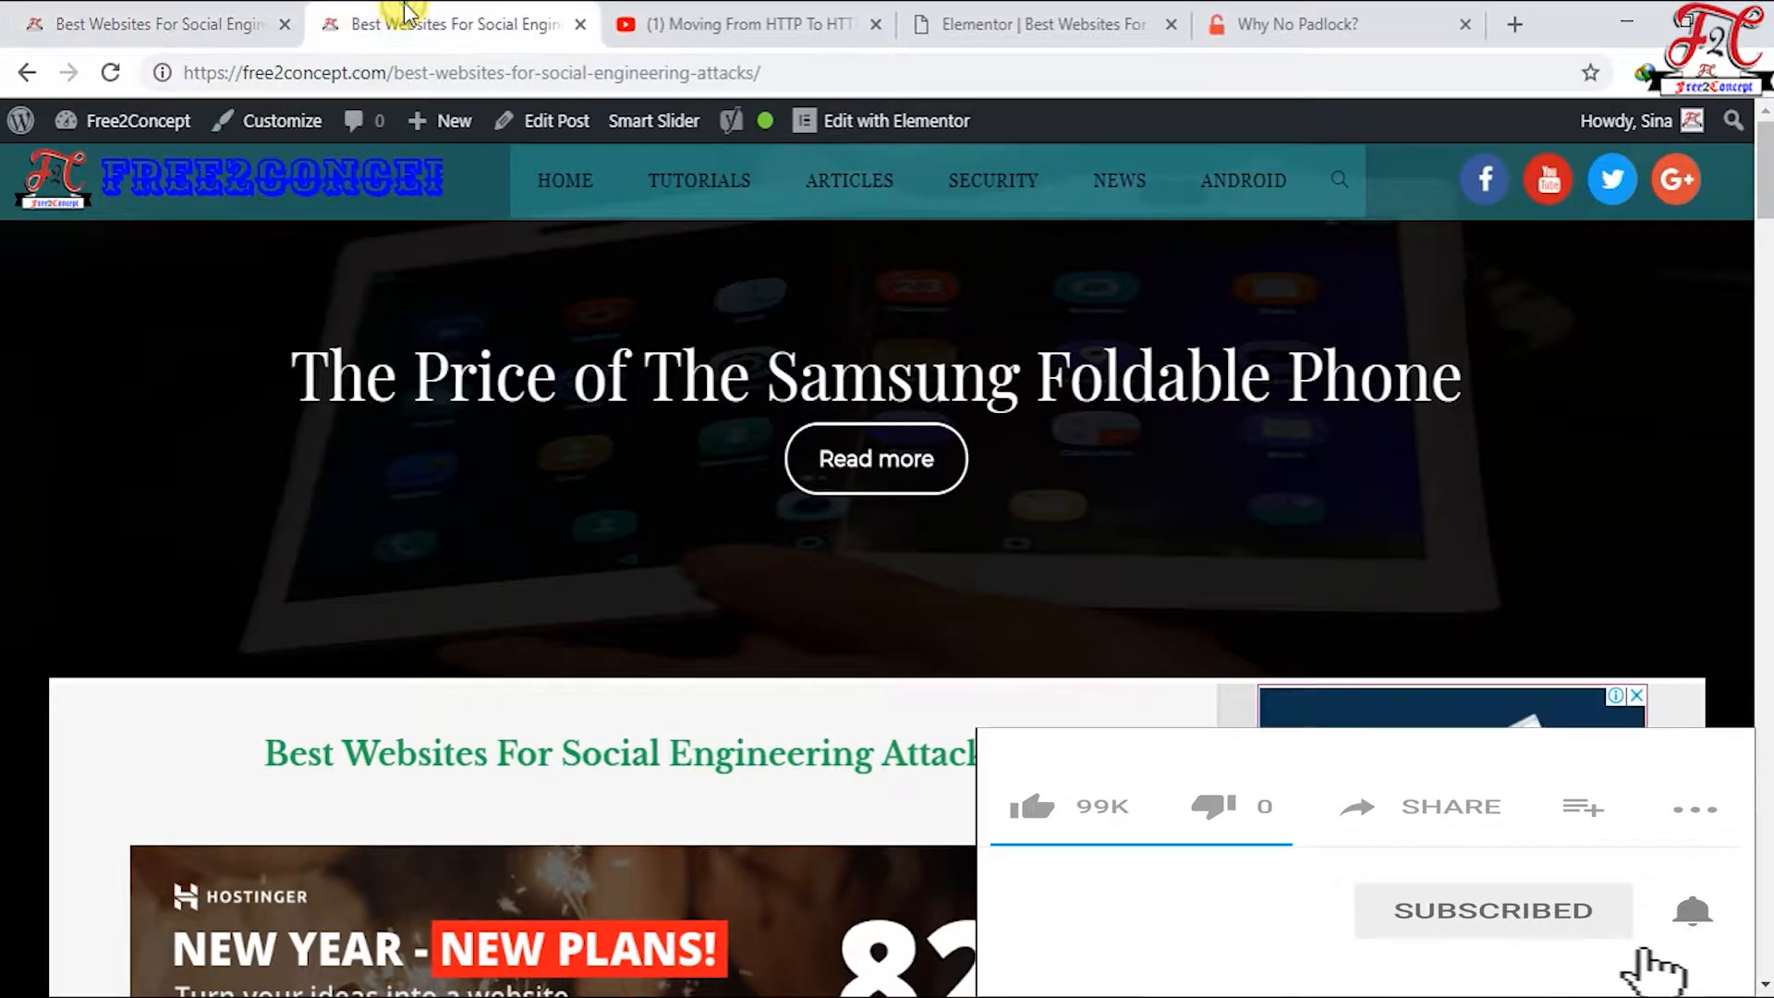
click(165, 72)
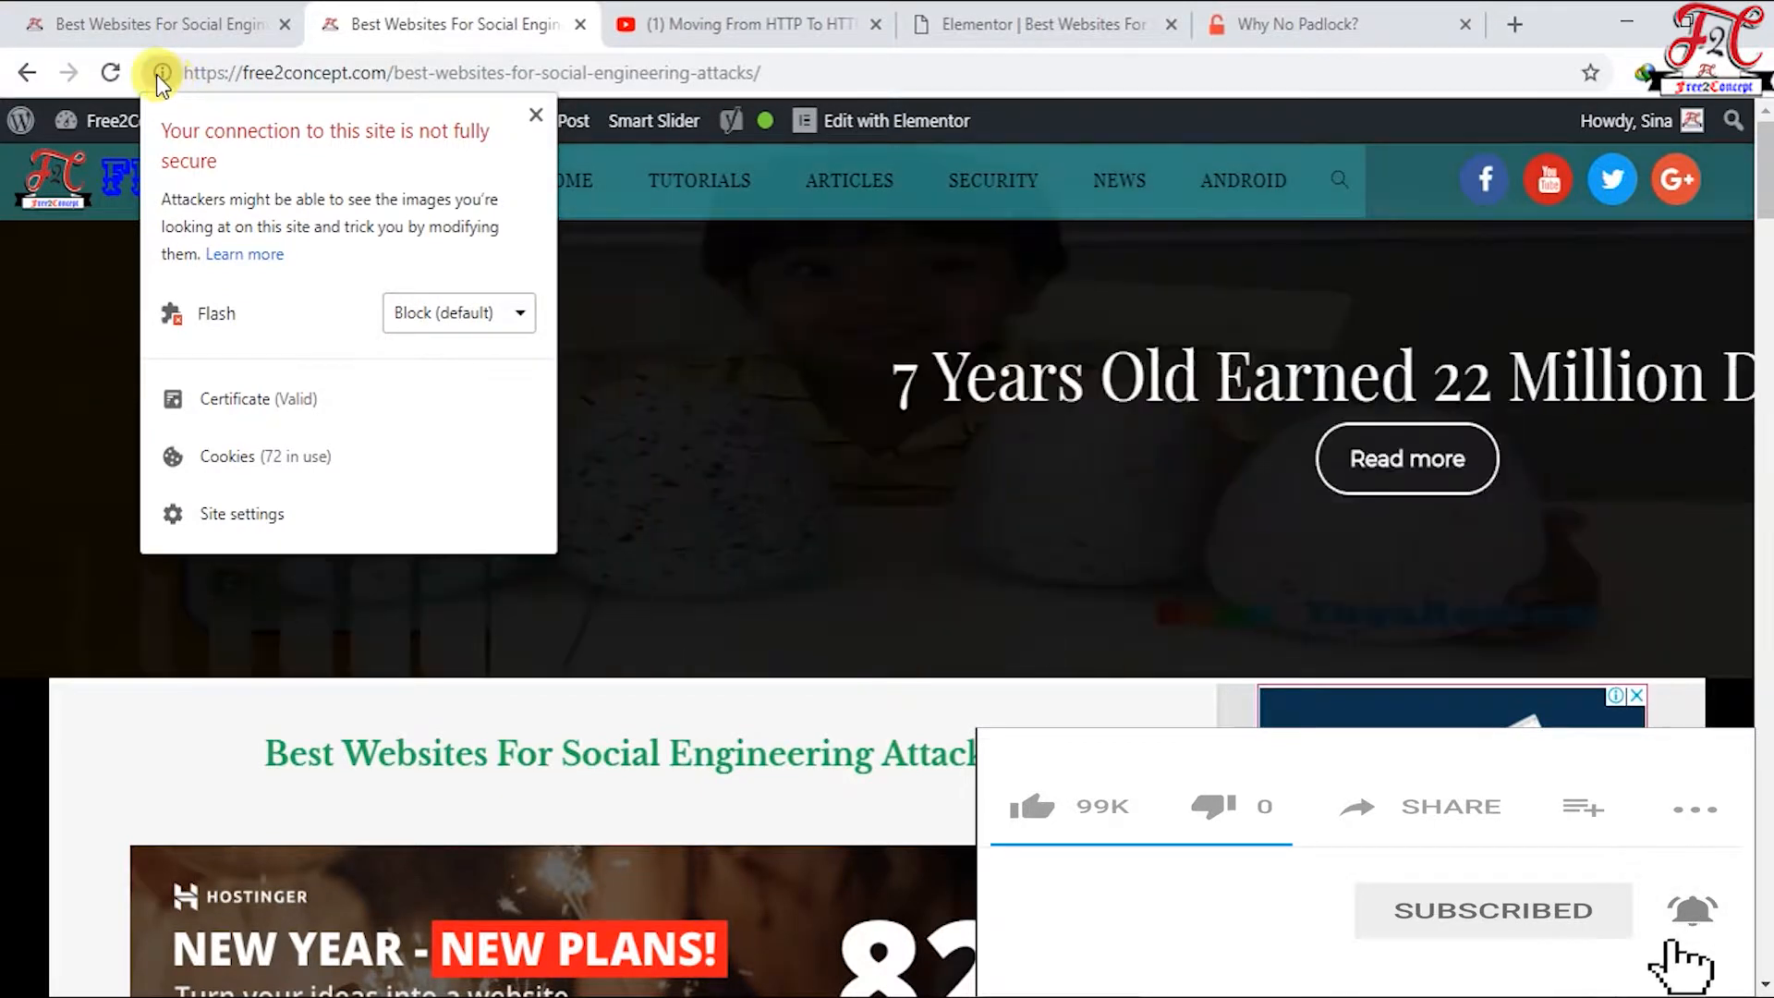
click(746, 25)
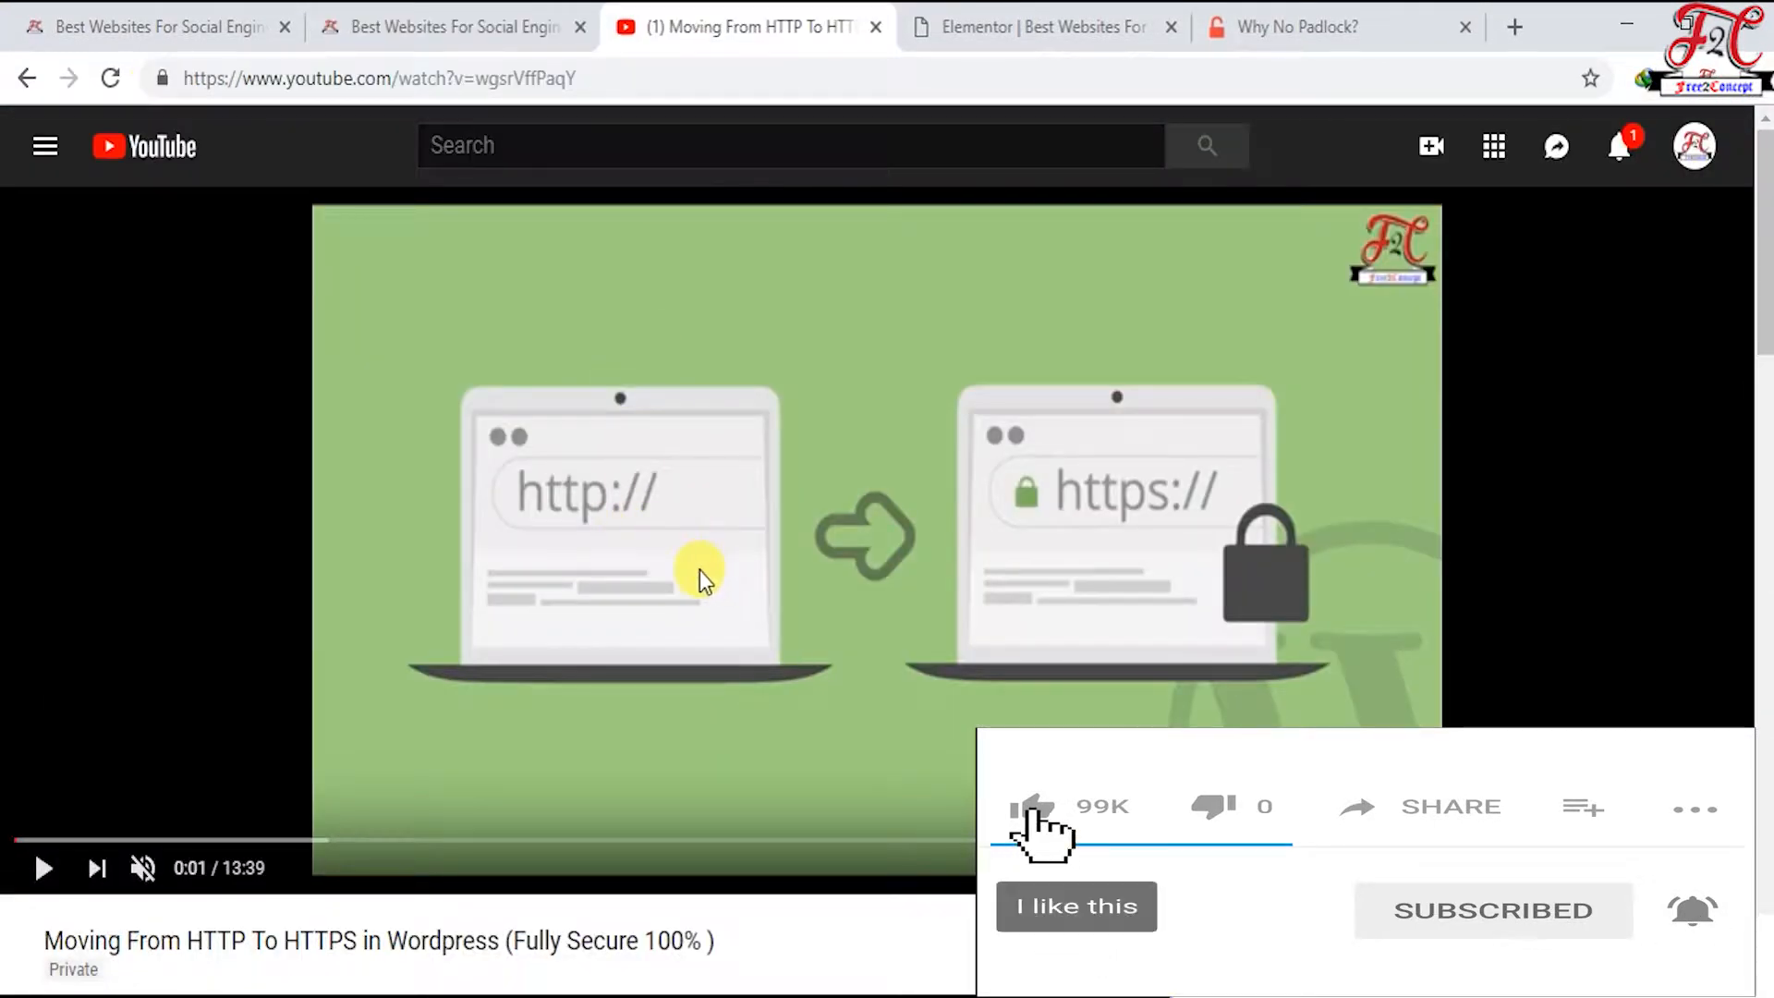
click(1030, 806)
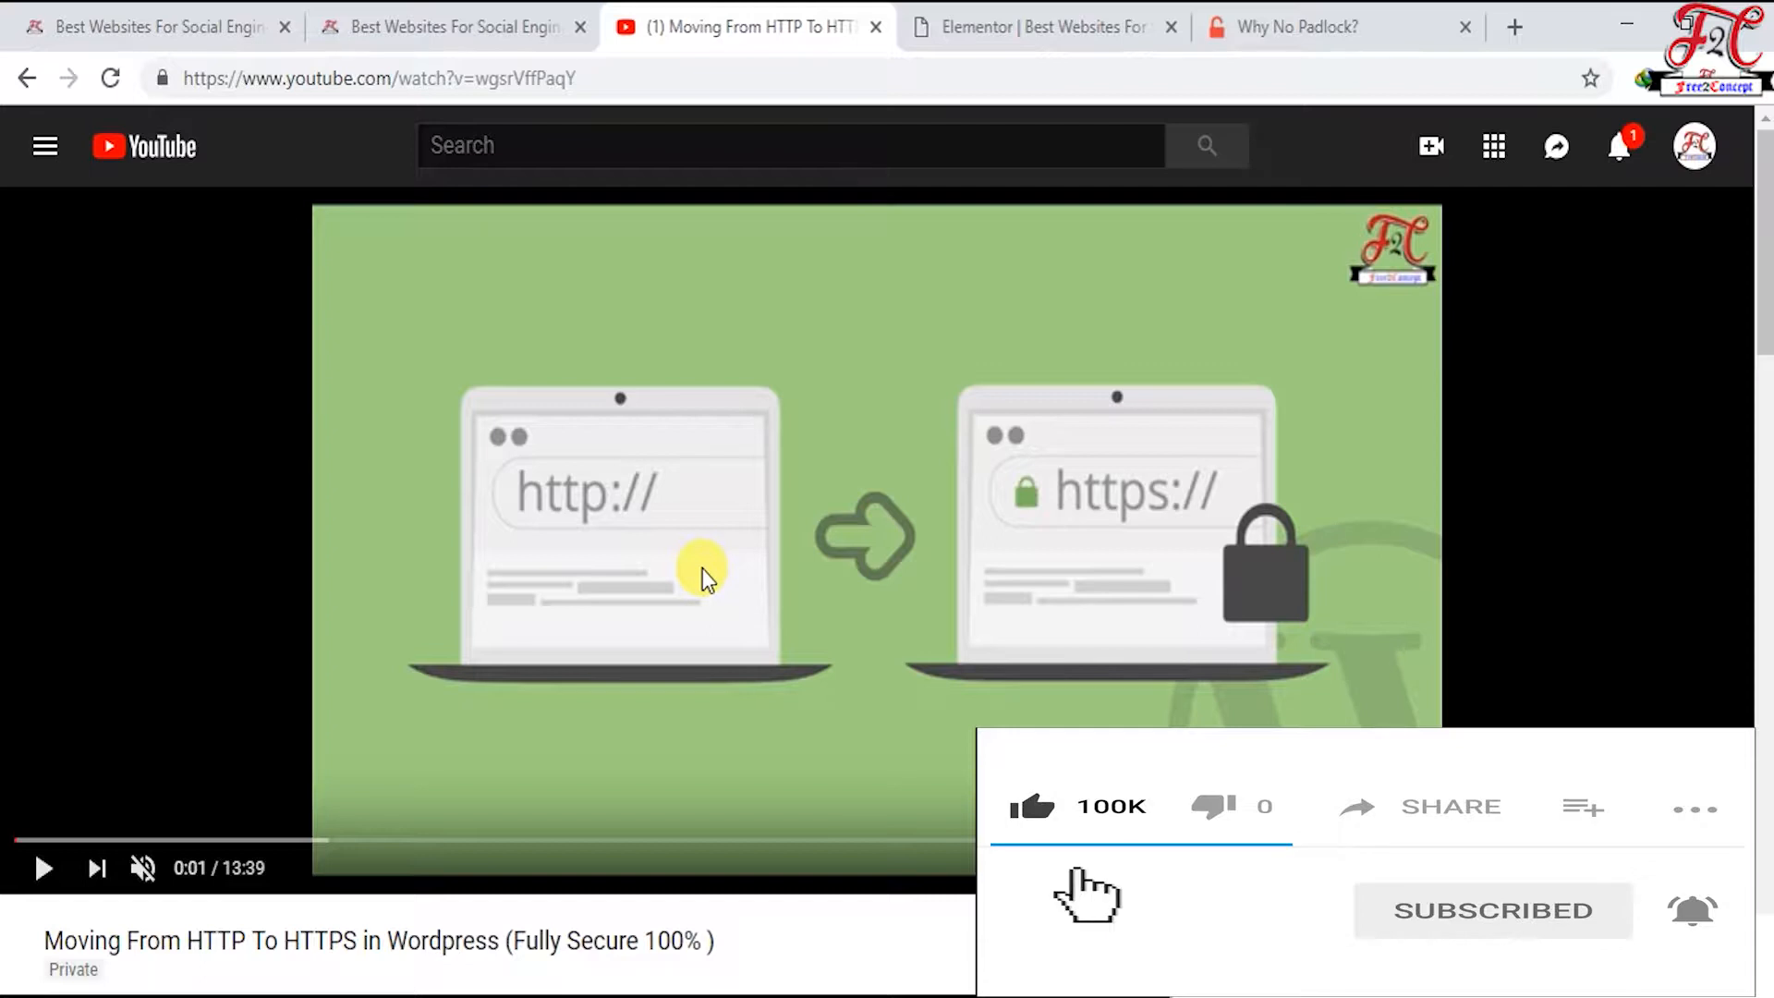
click(1449, 806)
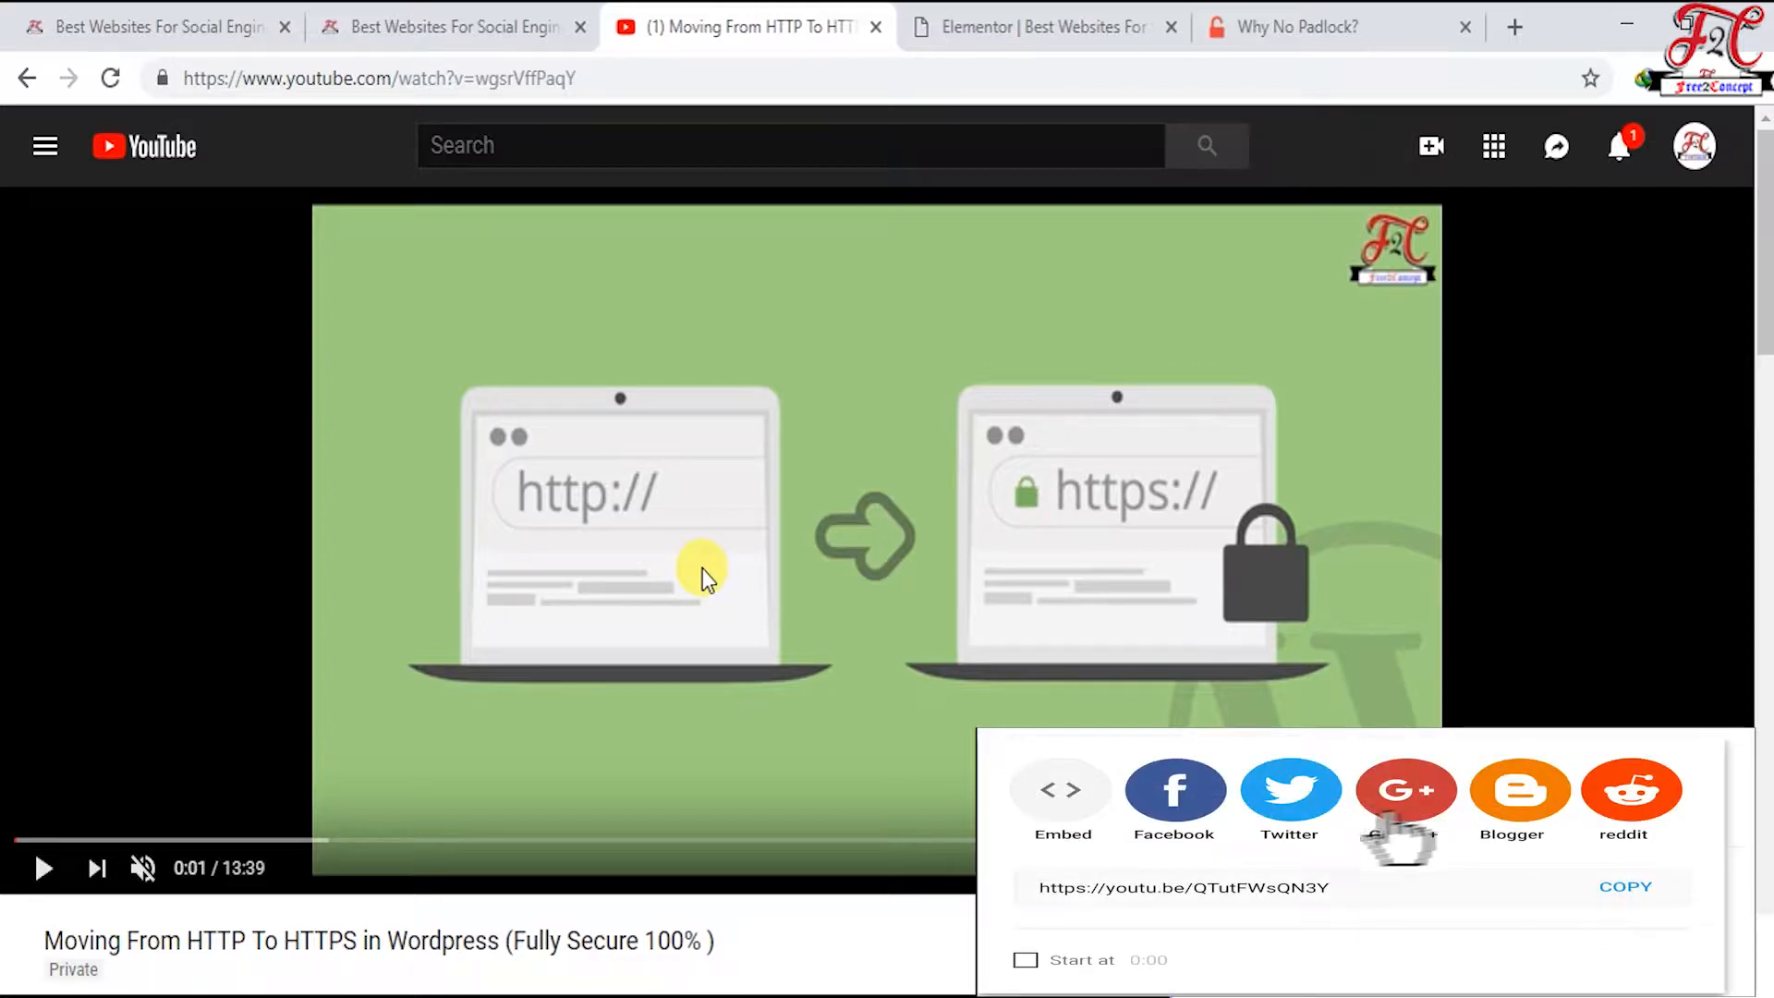
mouse_move(1634, 877)
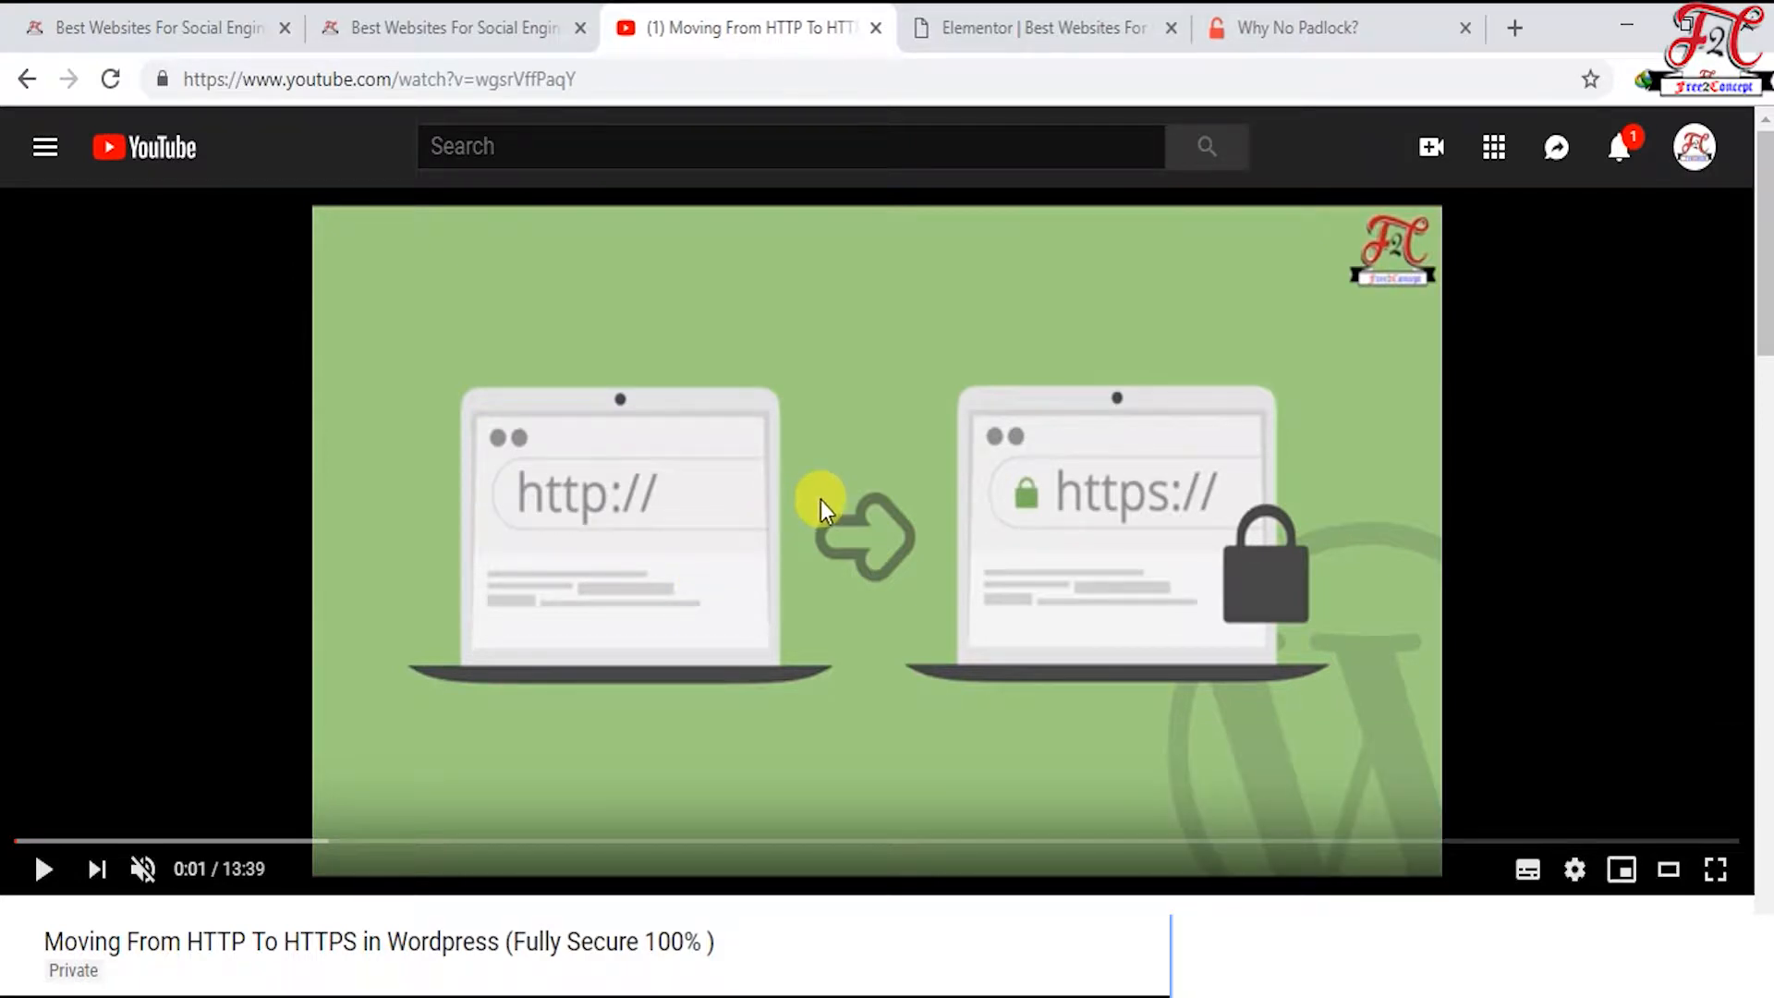
click(158, 26)
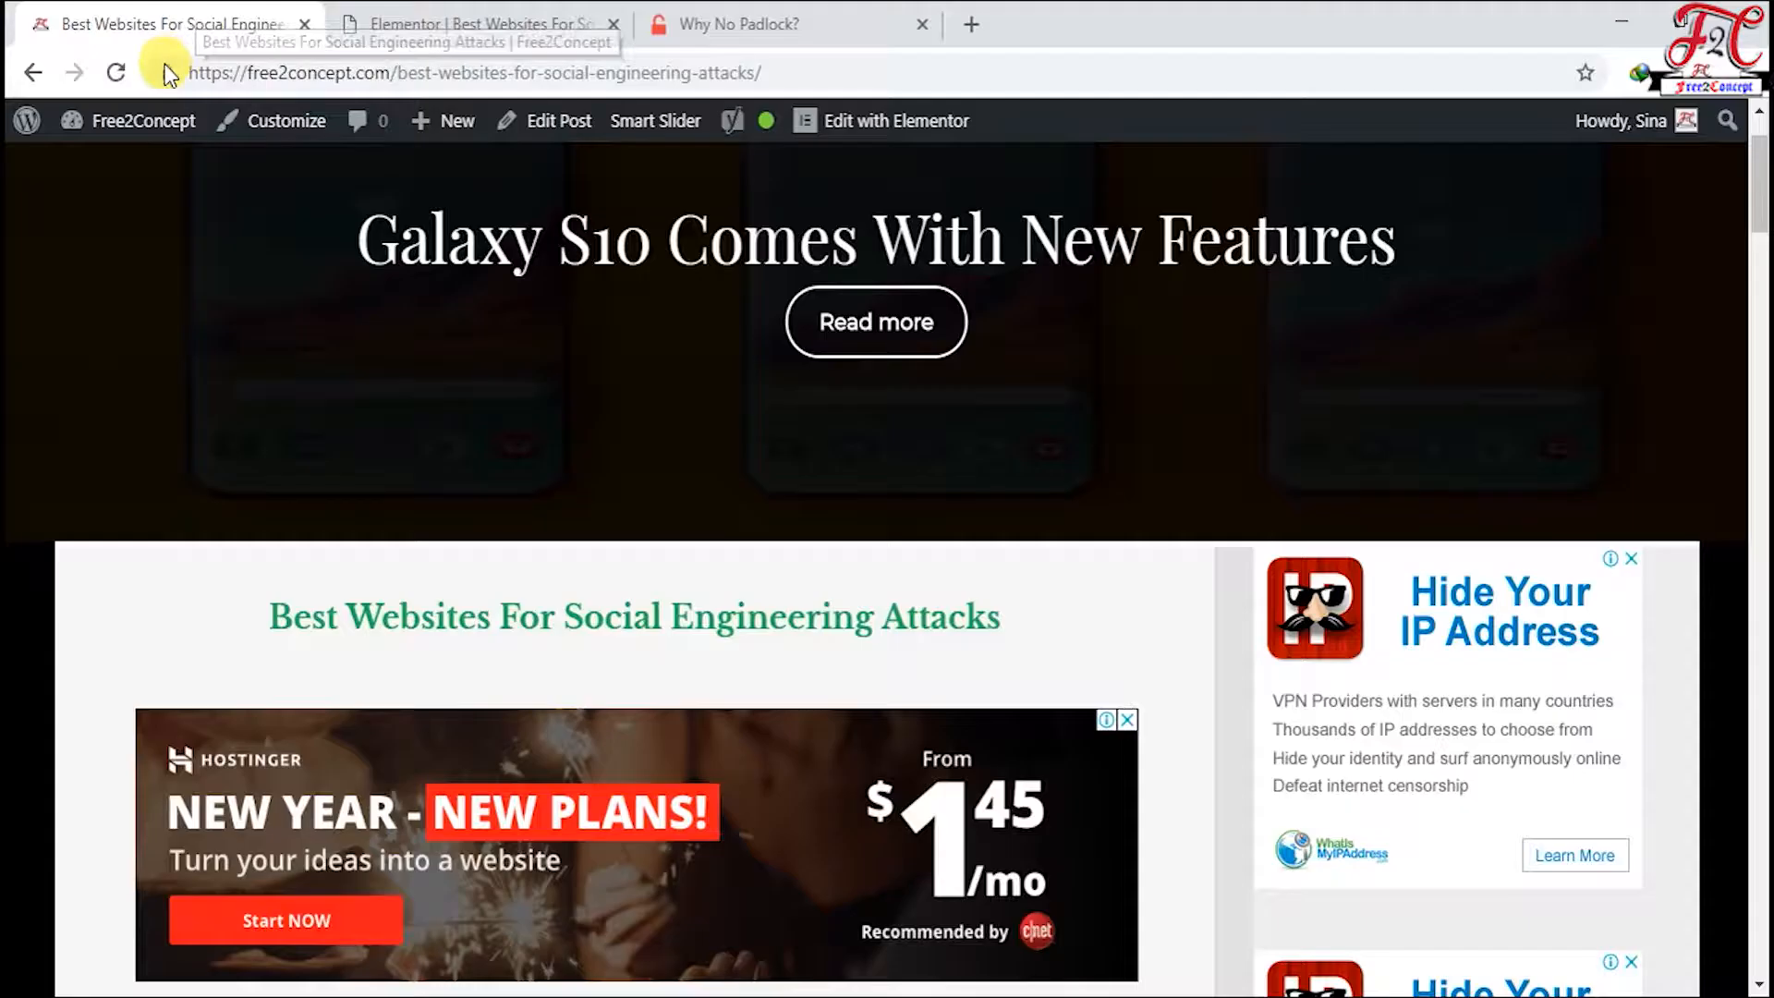
Step: Change the Shodan image src from http to https in Elementor and update the post
click(166, 72)
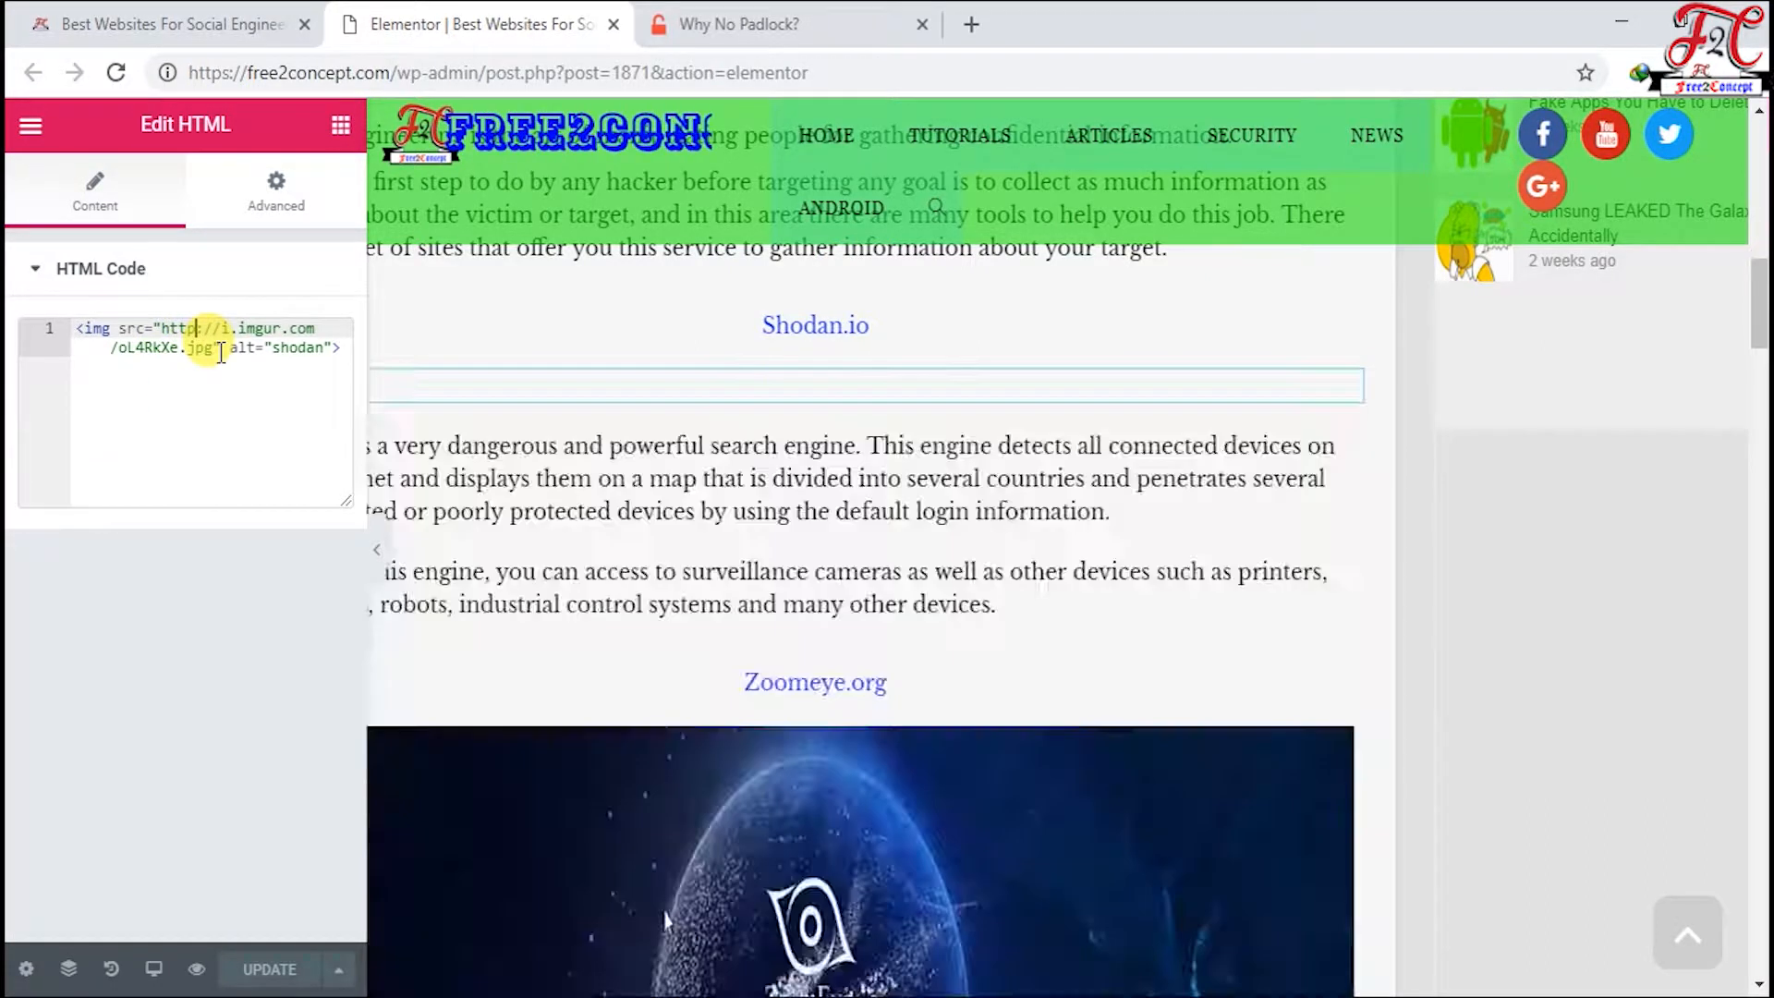
click(267, 969)
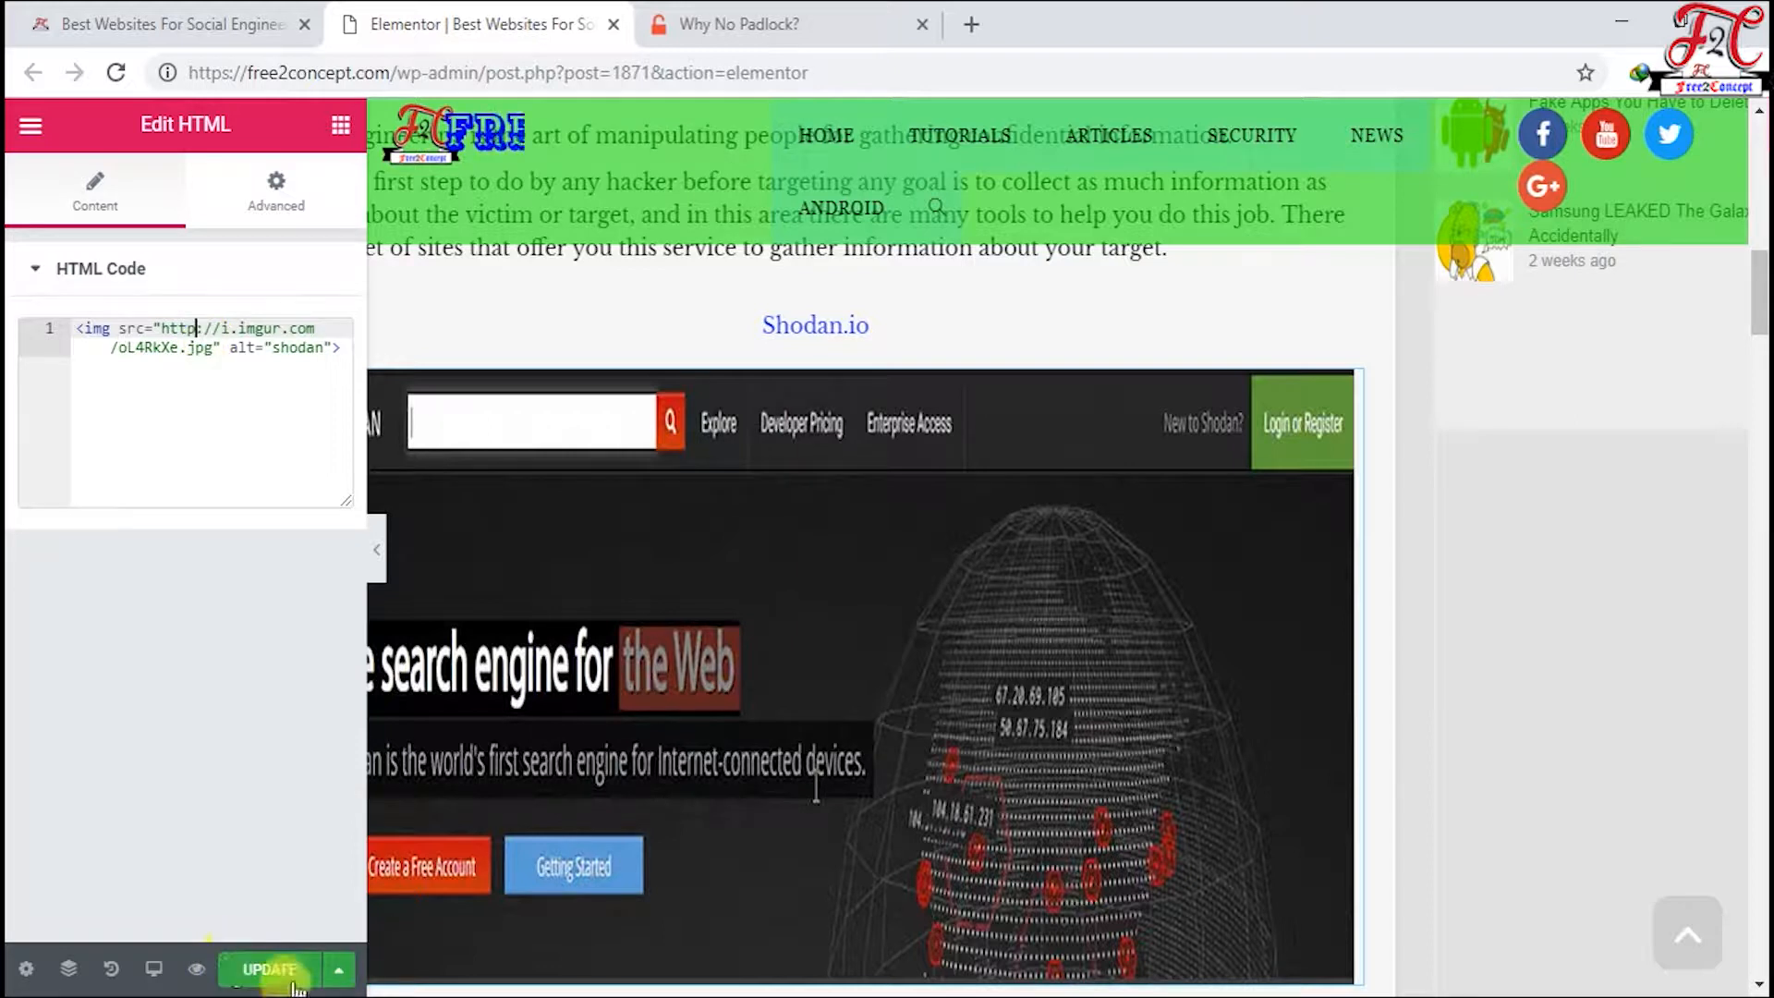
click(268, 969)
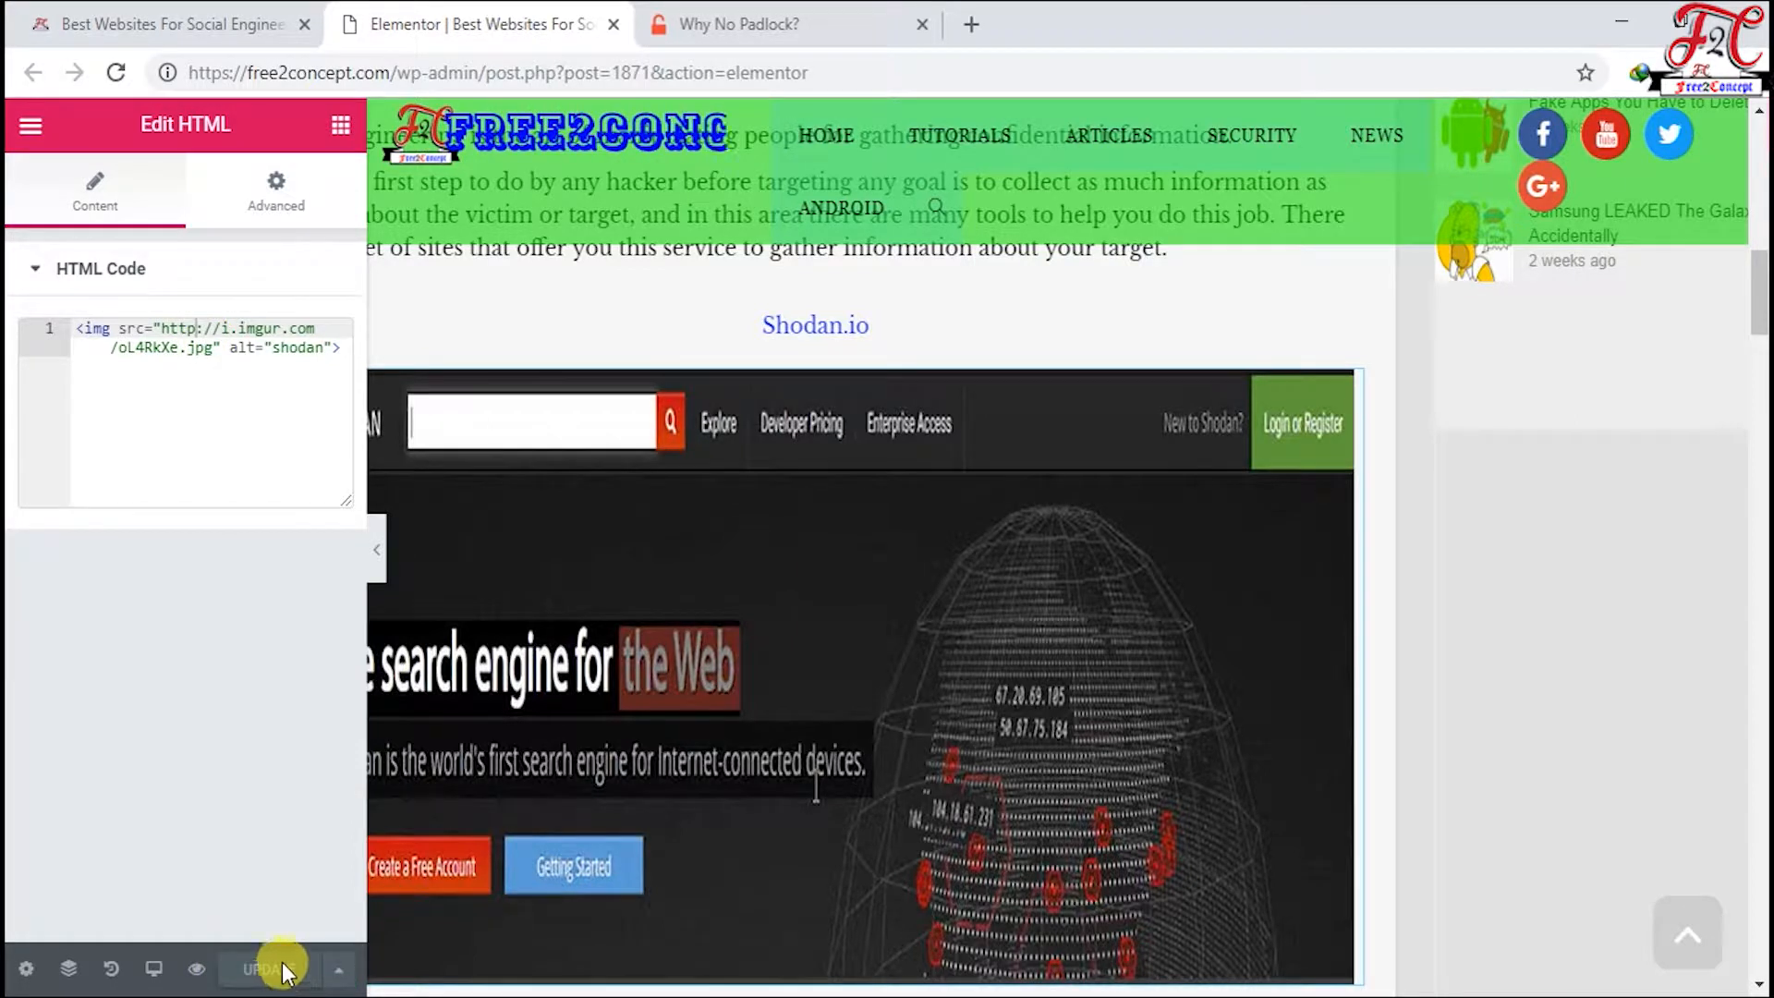
click(116, 72)
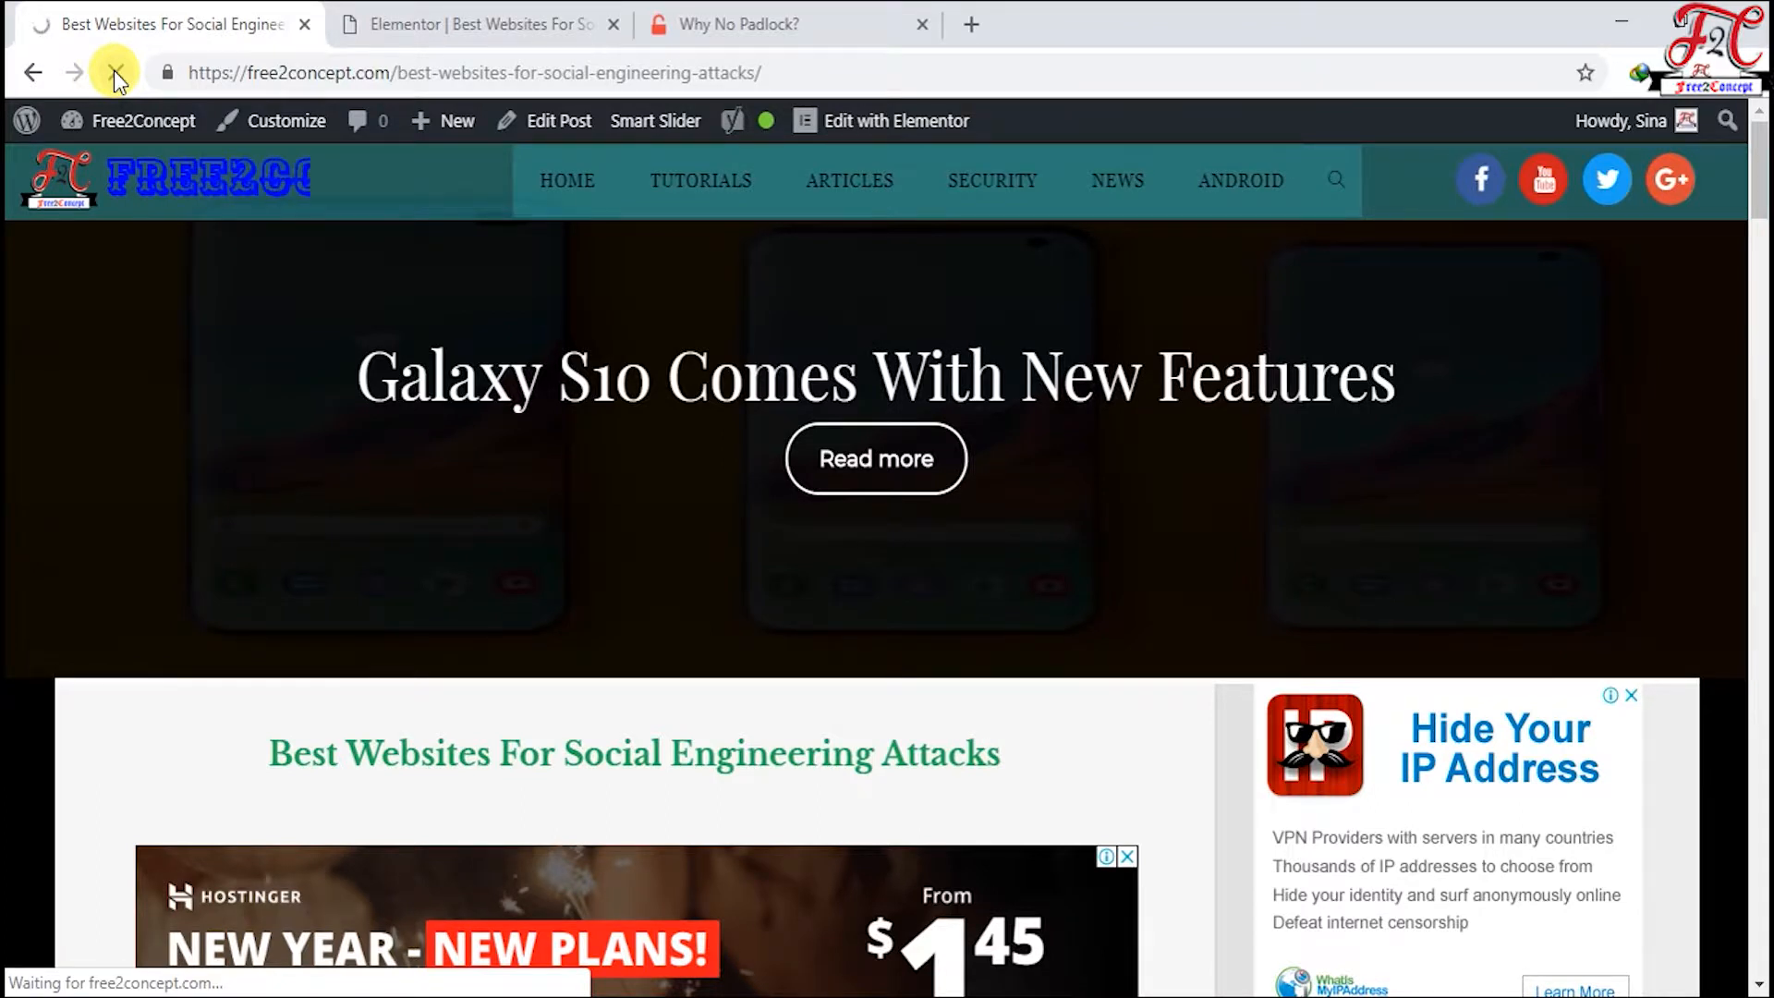
Step: Confirm the reloaded article is still not fully secure, then go to Why No Padlock
click(169, 72)
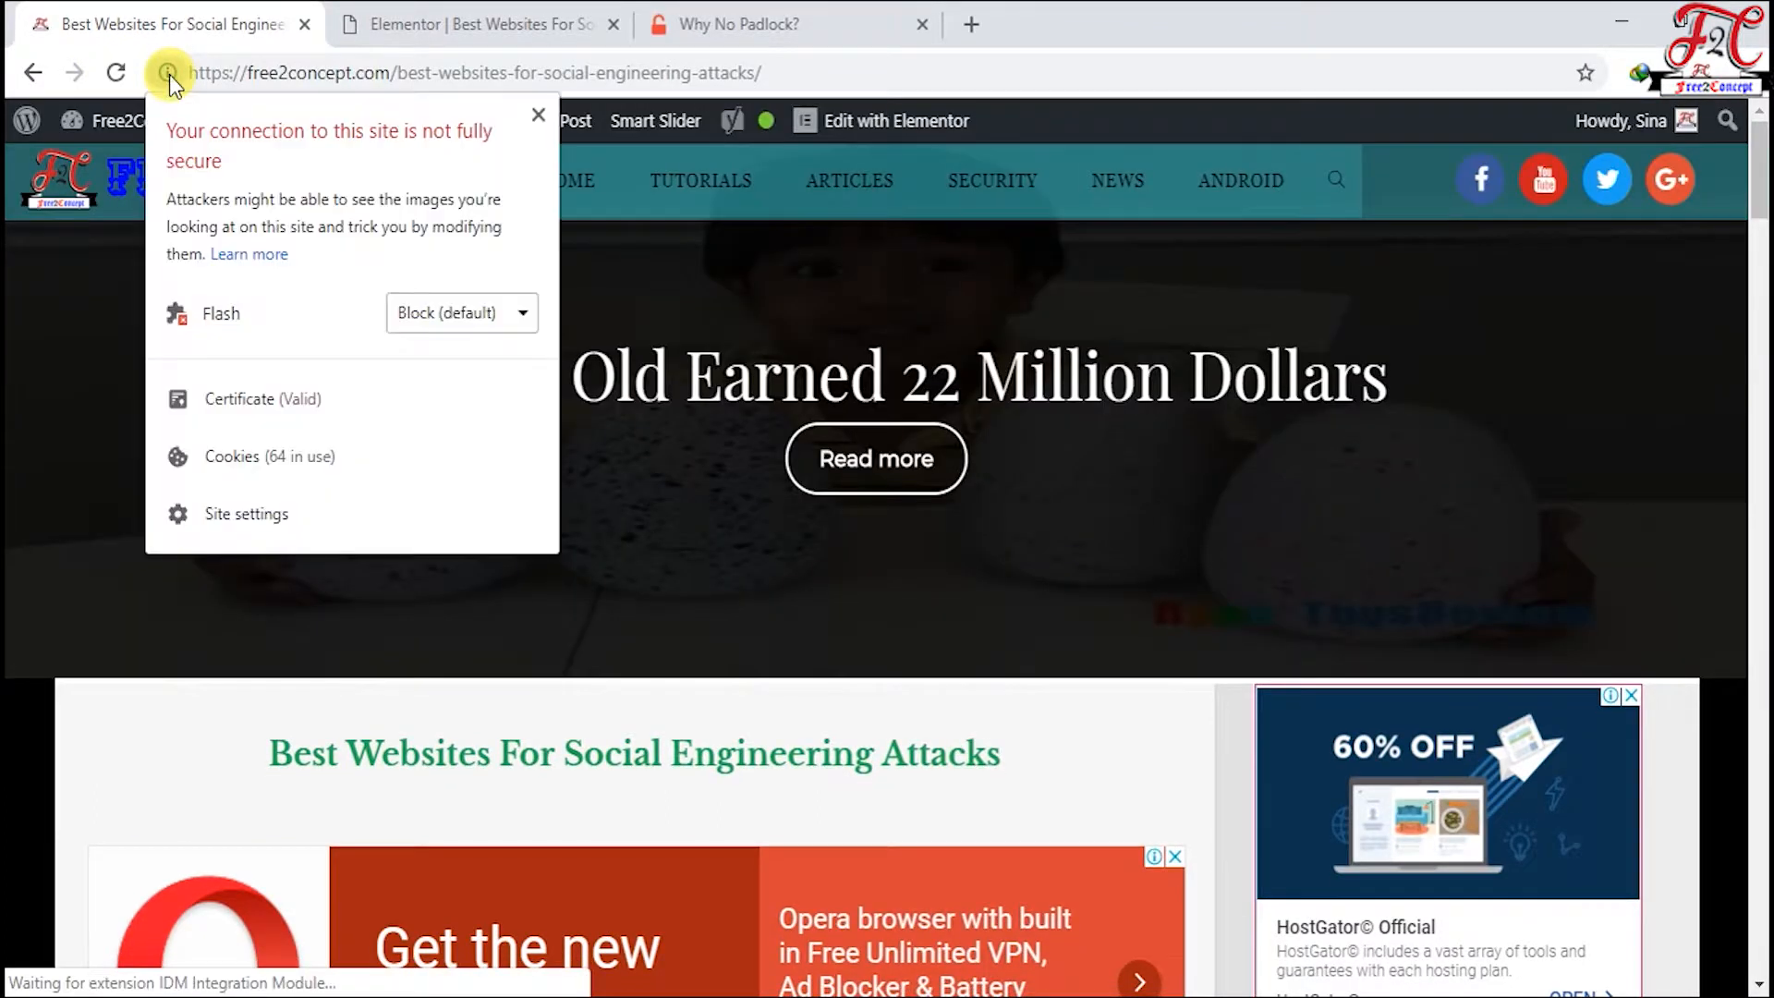
click(539, 115)
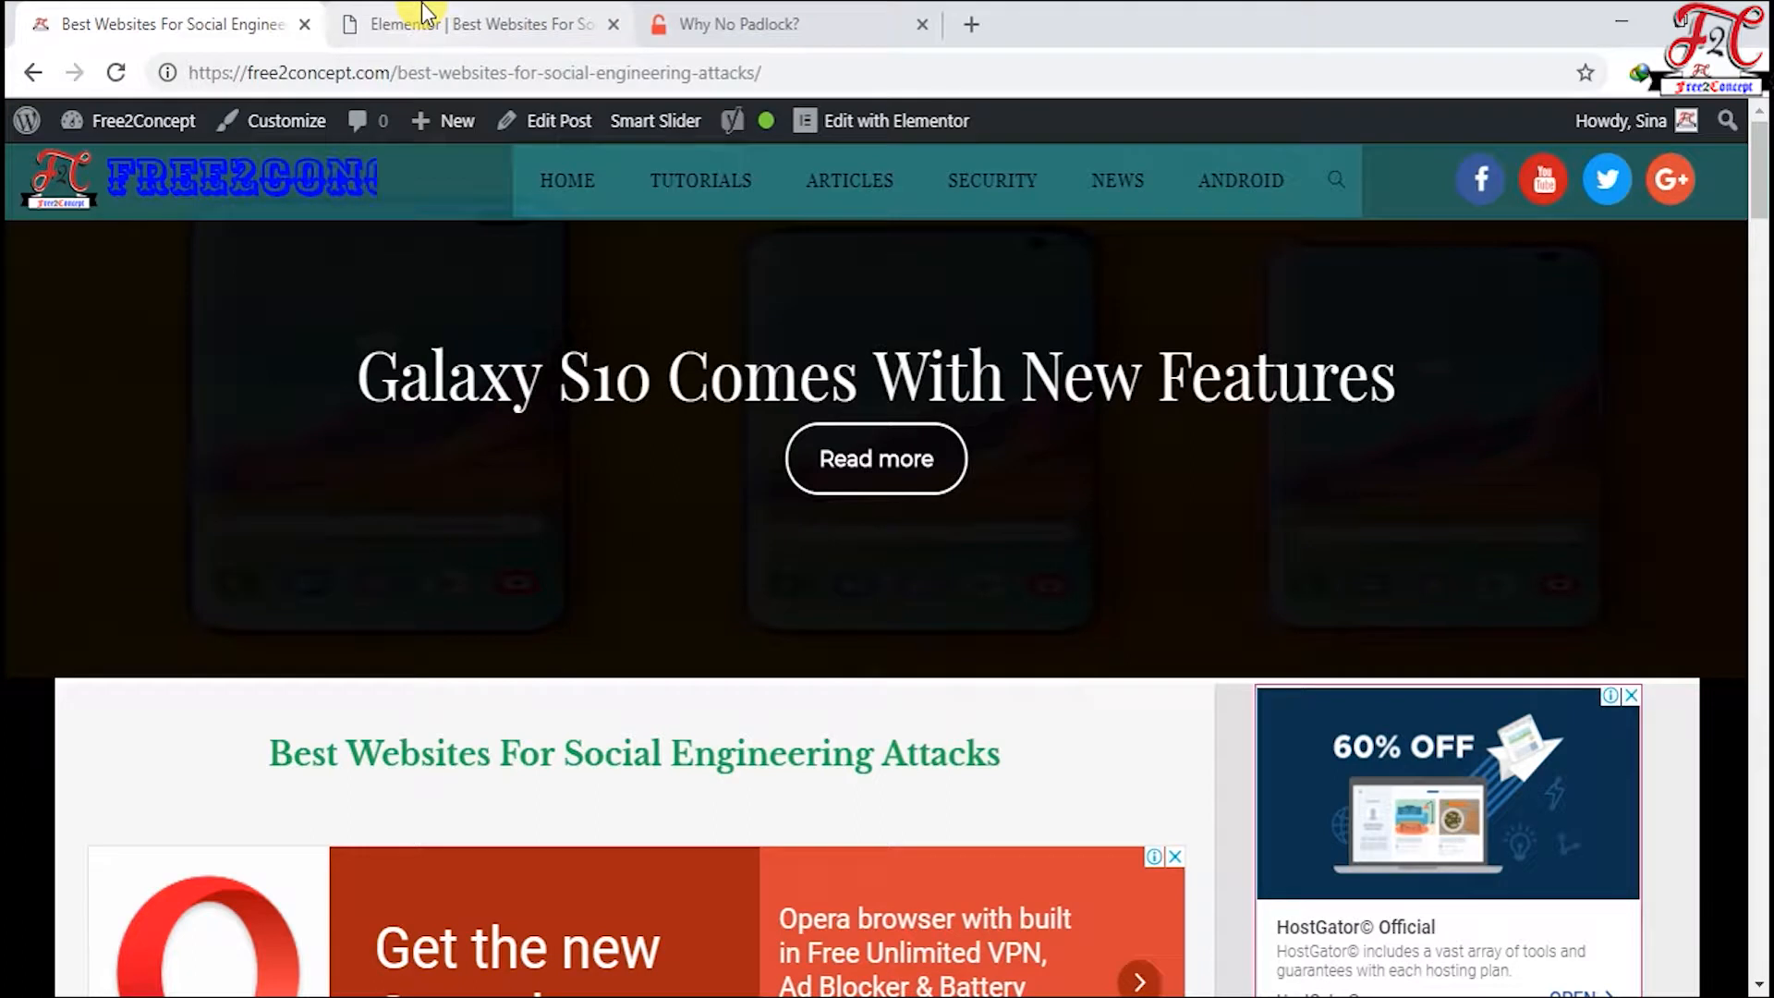
click(741, 24)
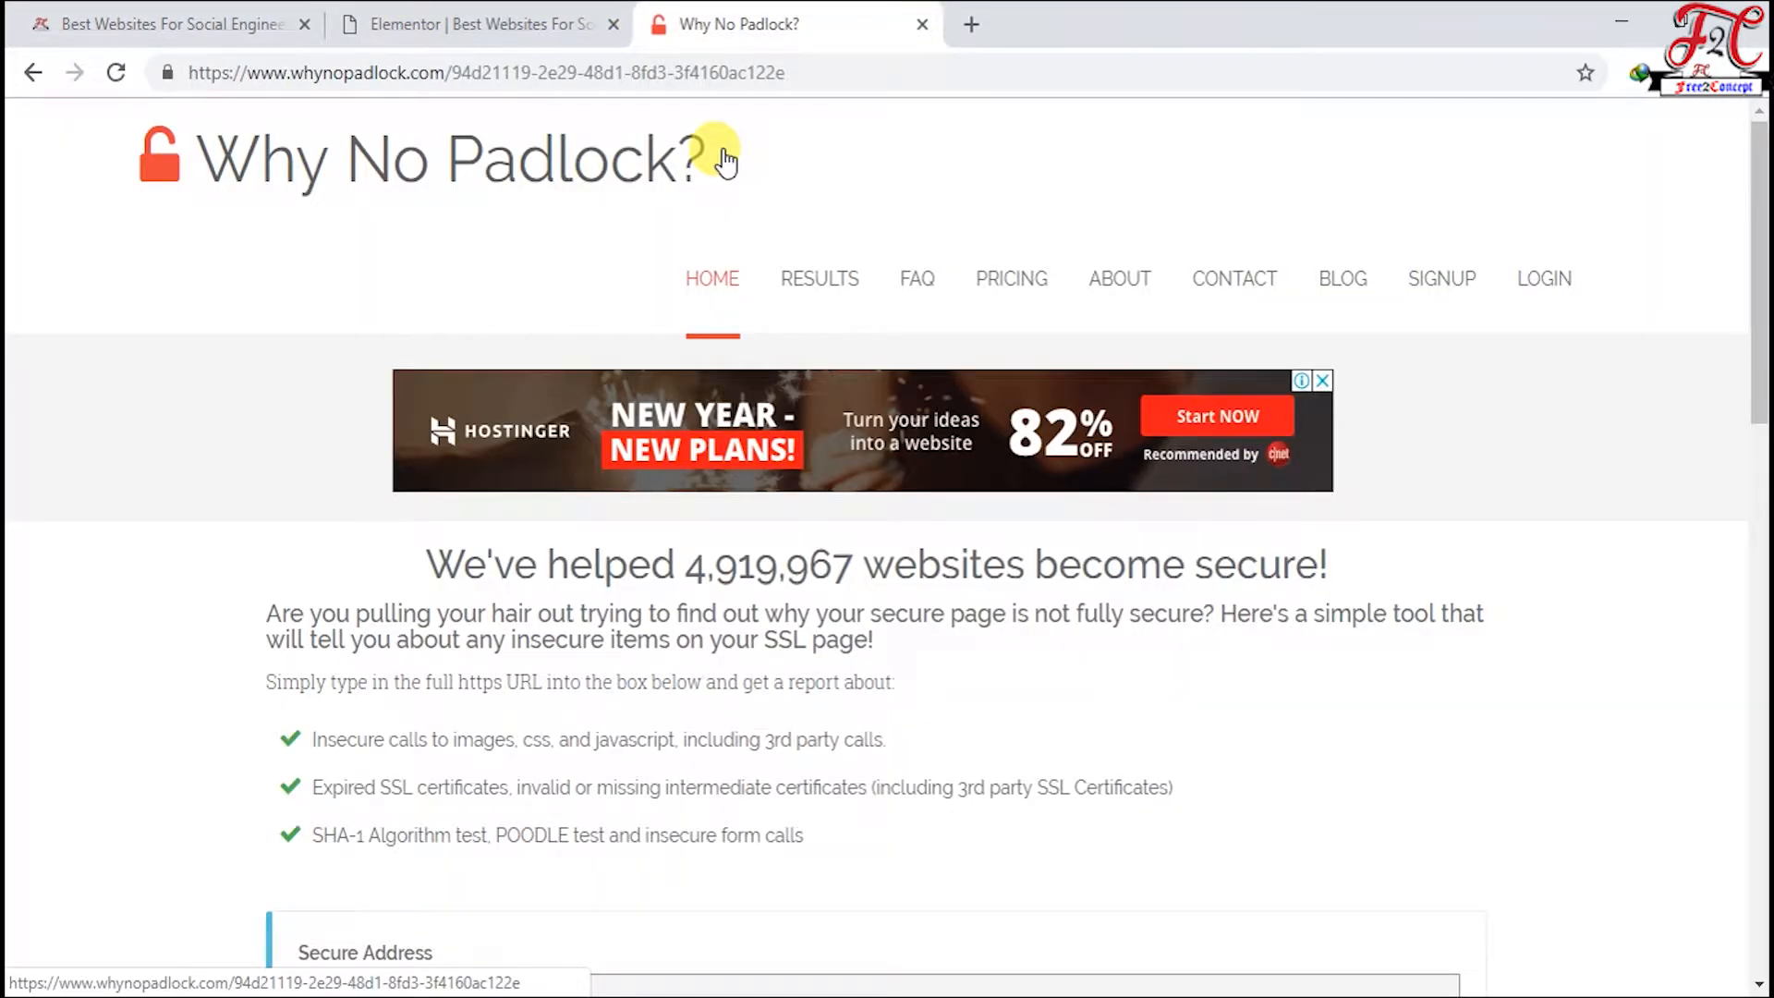
scroll(down, 3)
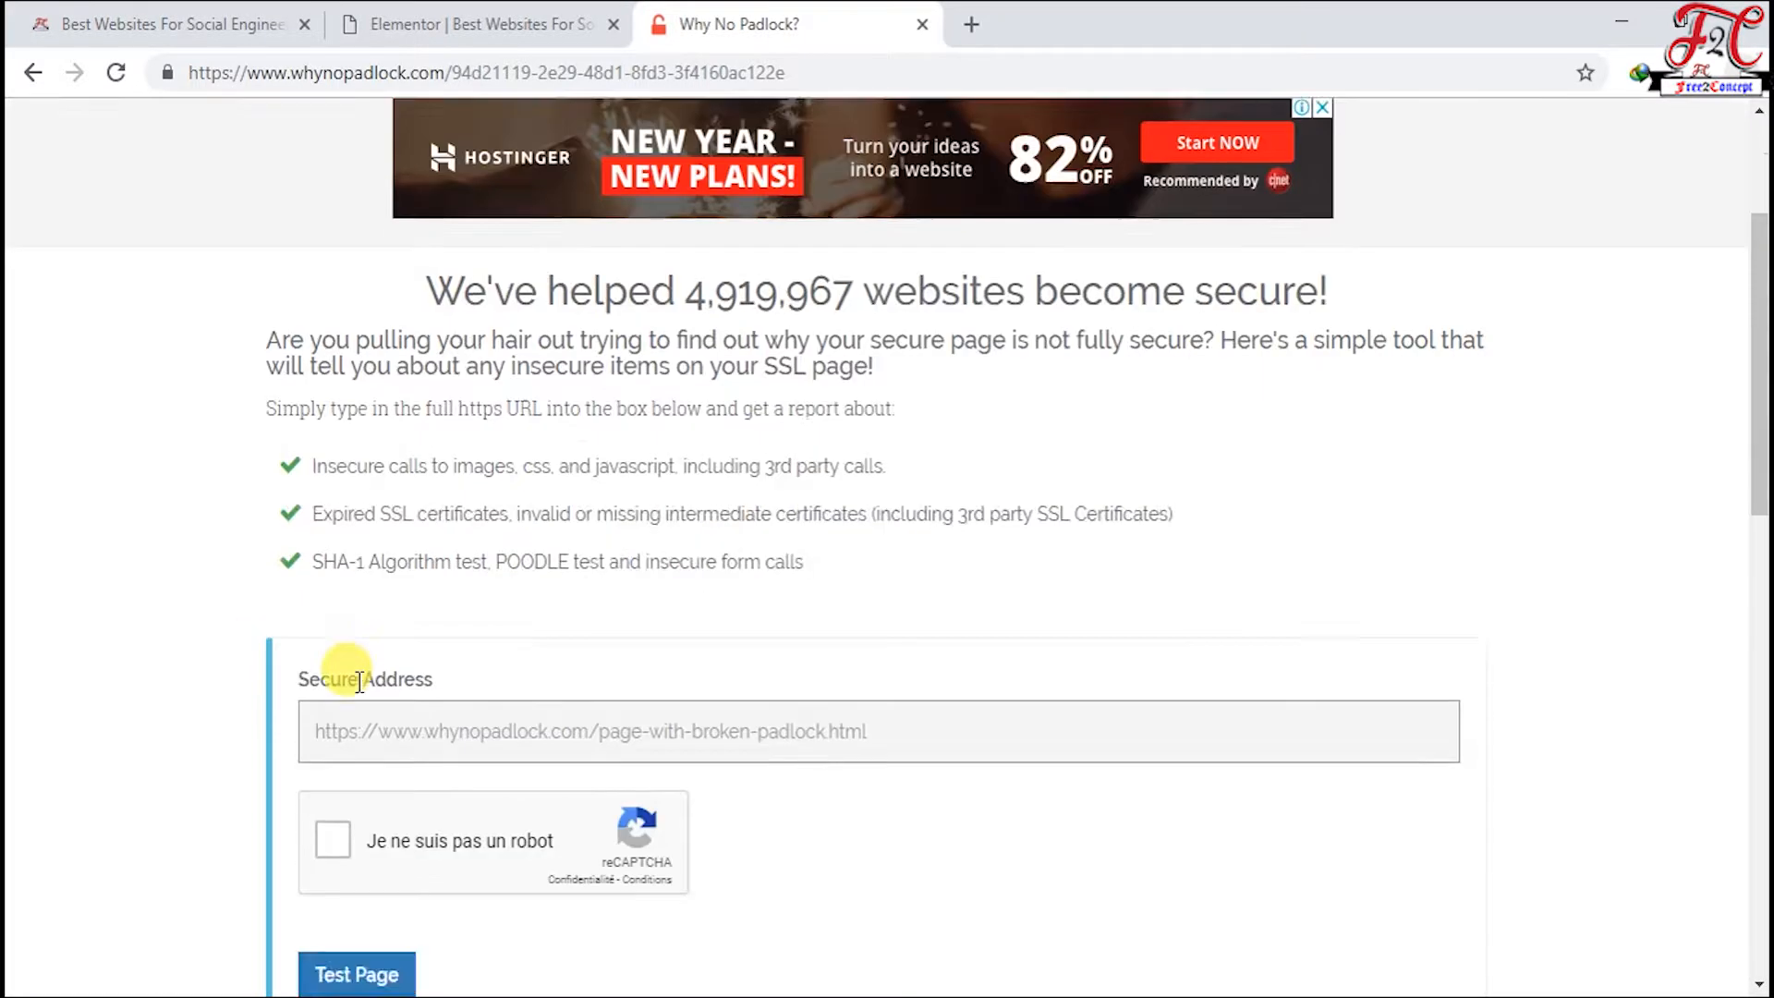
scroll(down, 3)
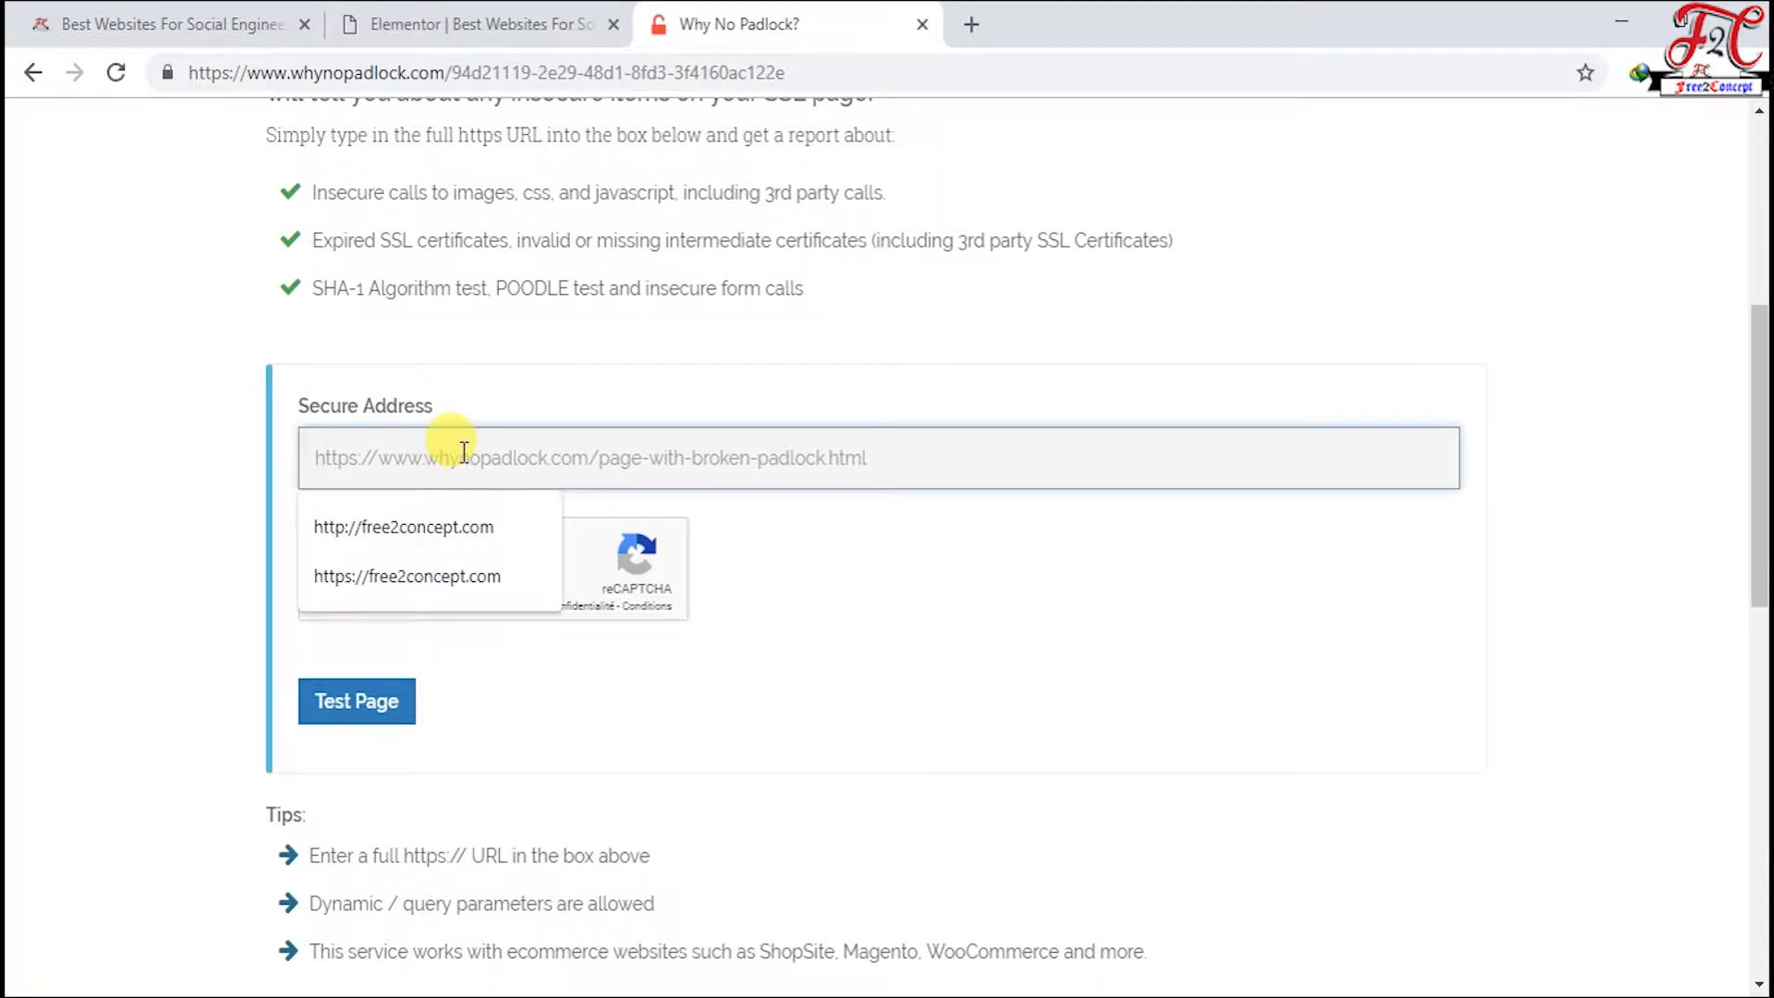
mouse_move(462, 181)
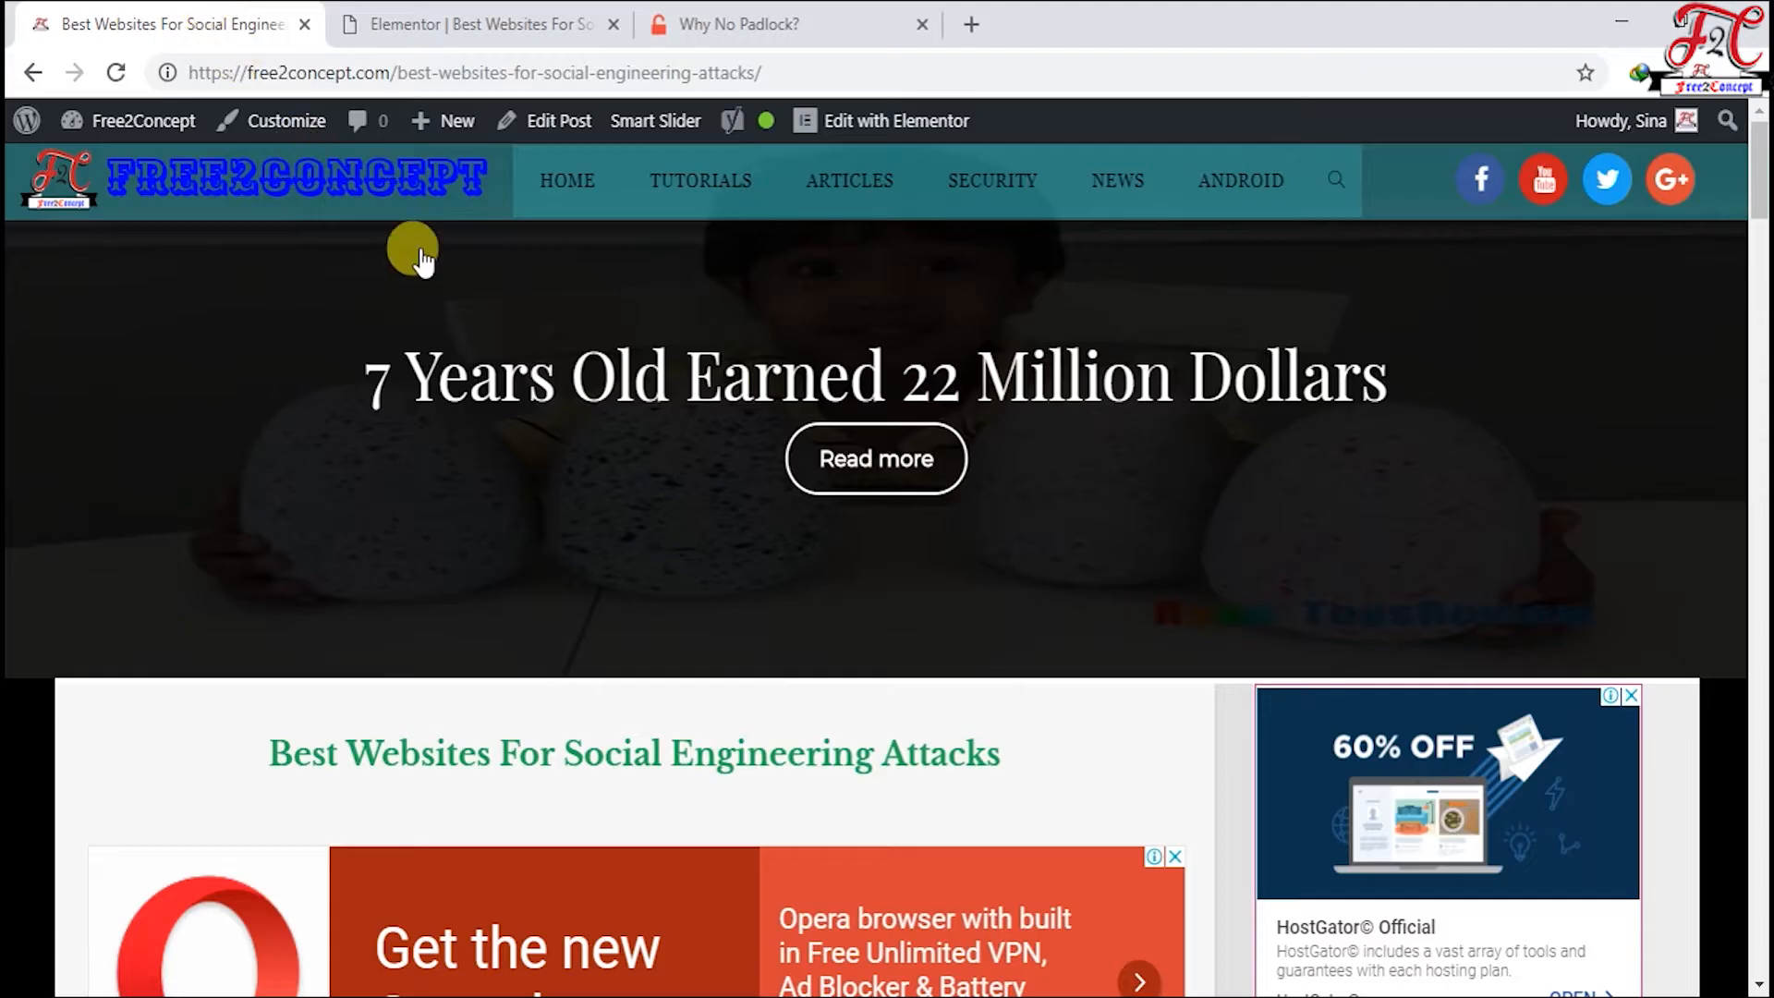
click(475, 73)
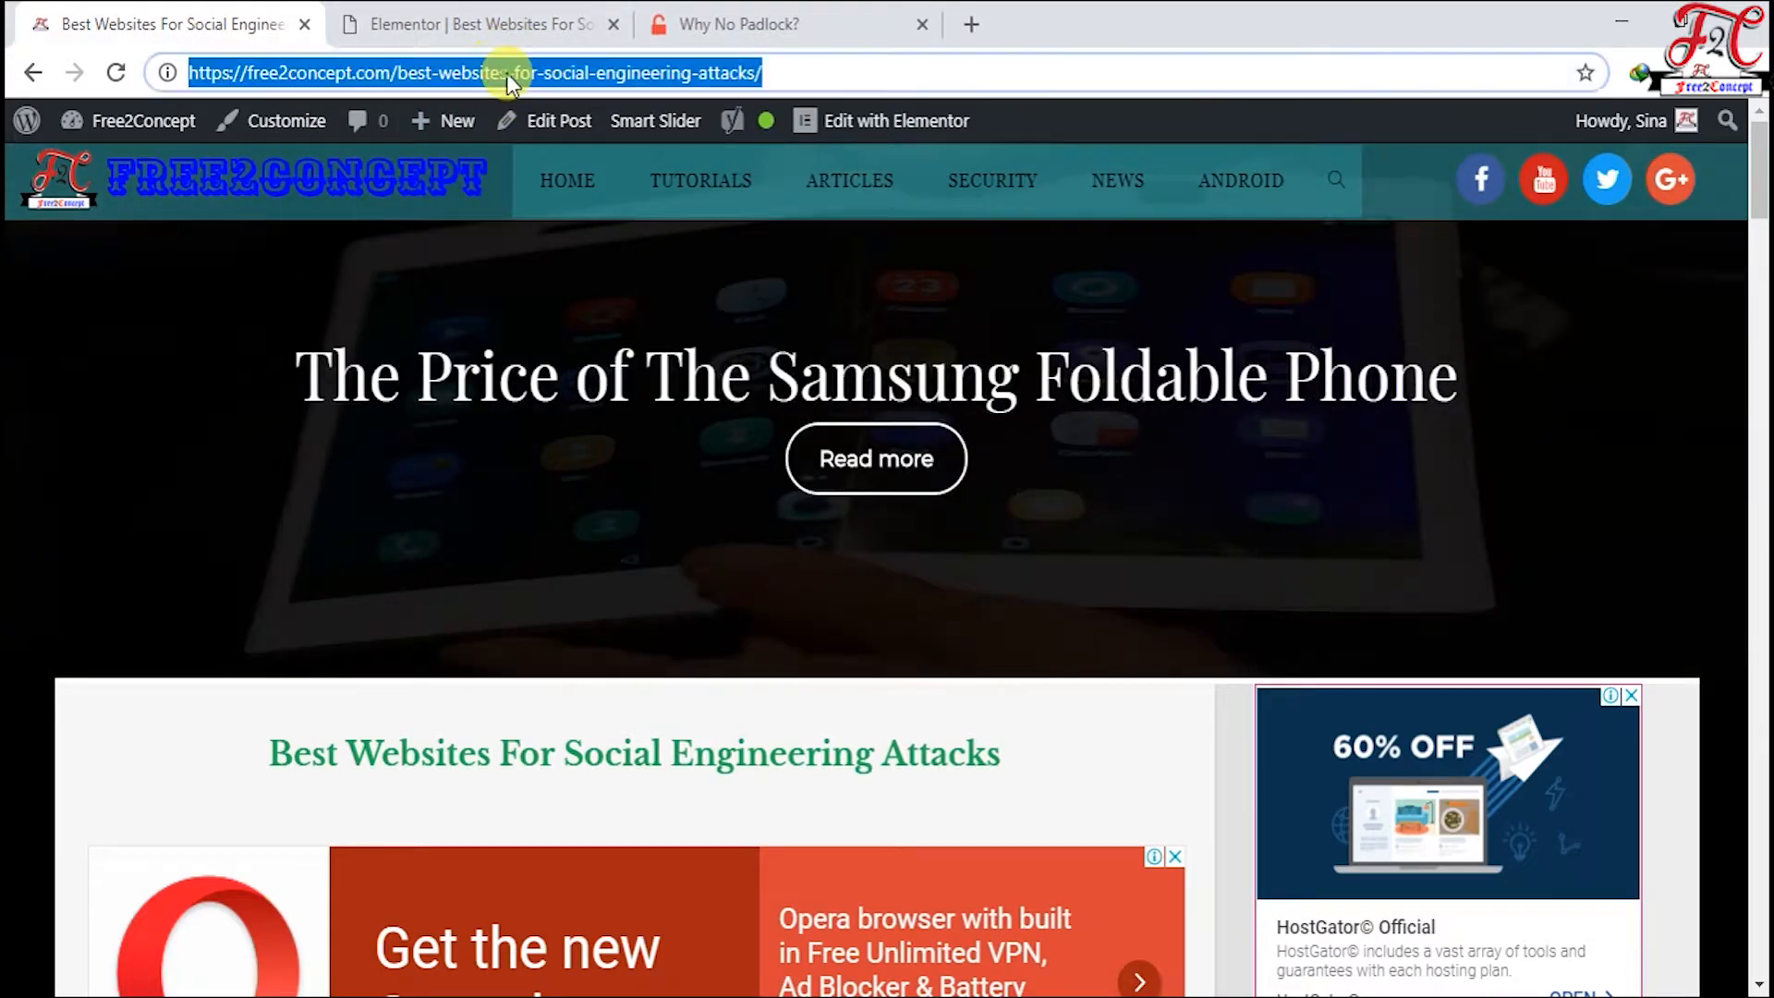
click(737, 24)
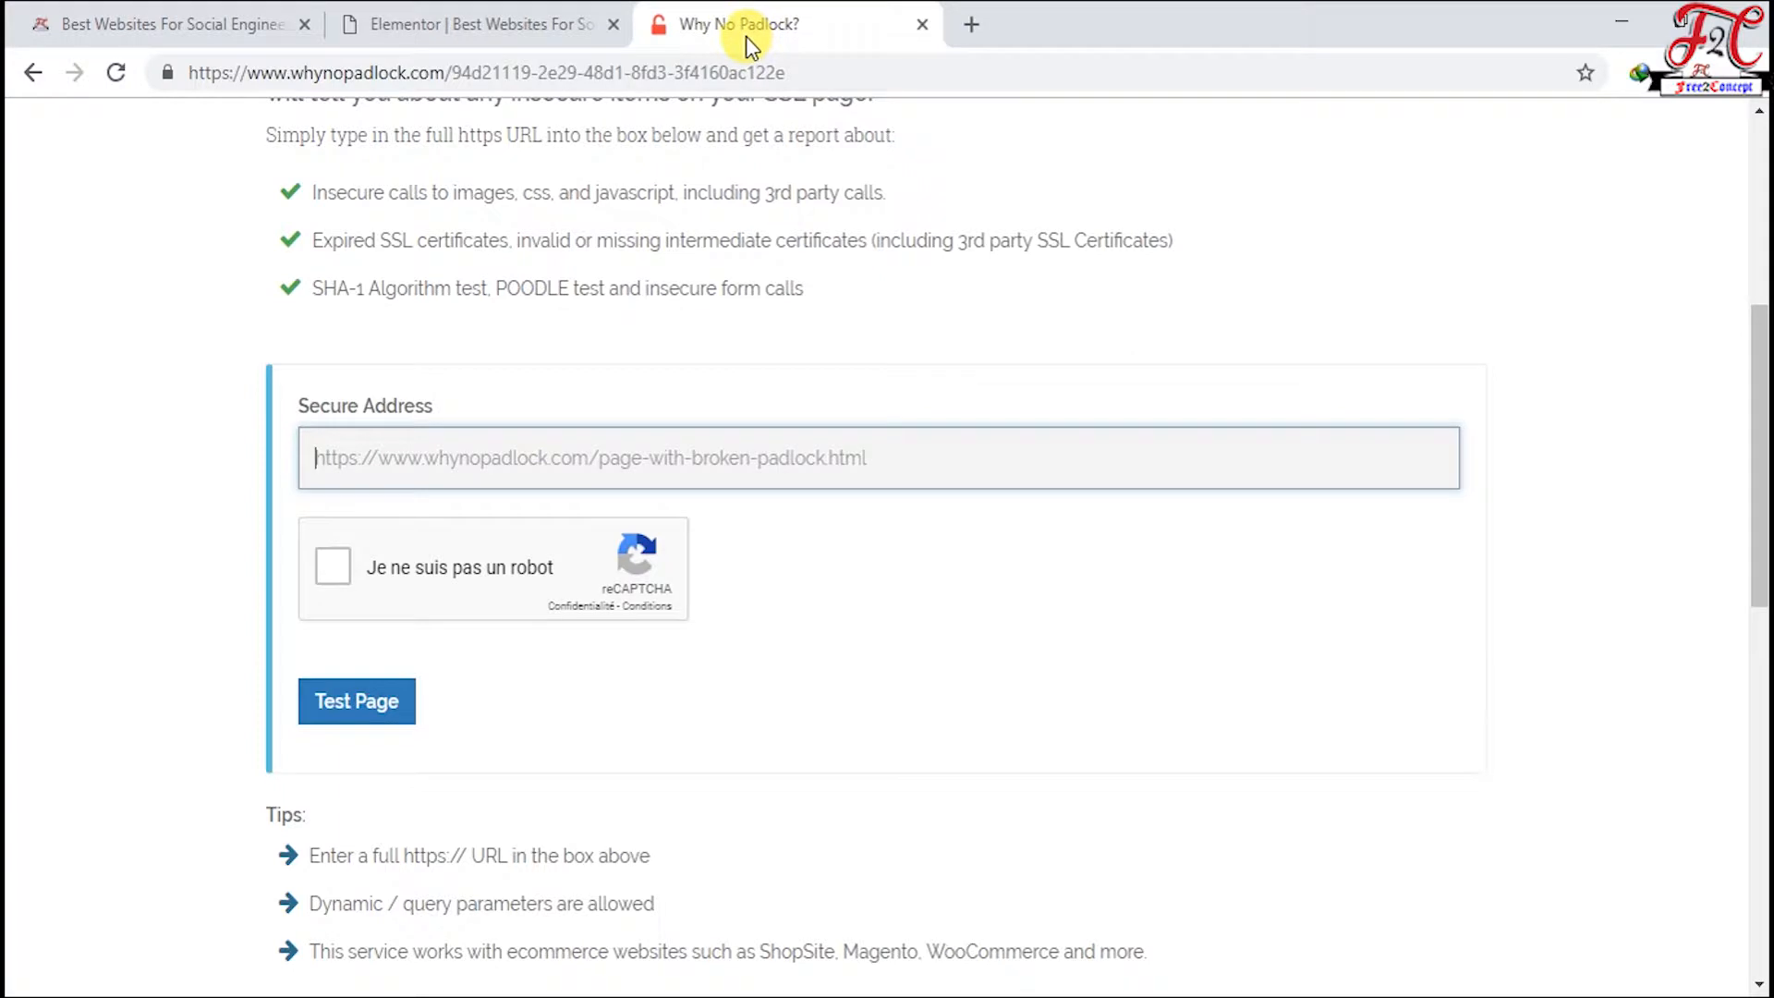
text(https://free2concept.com)
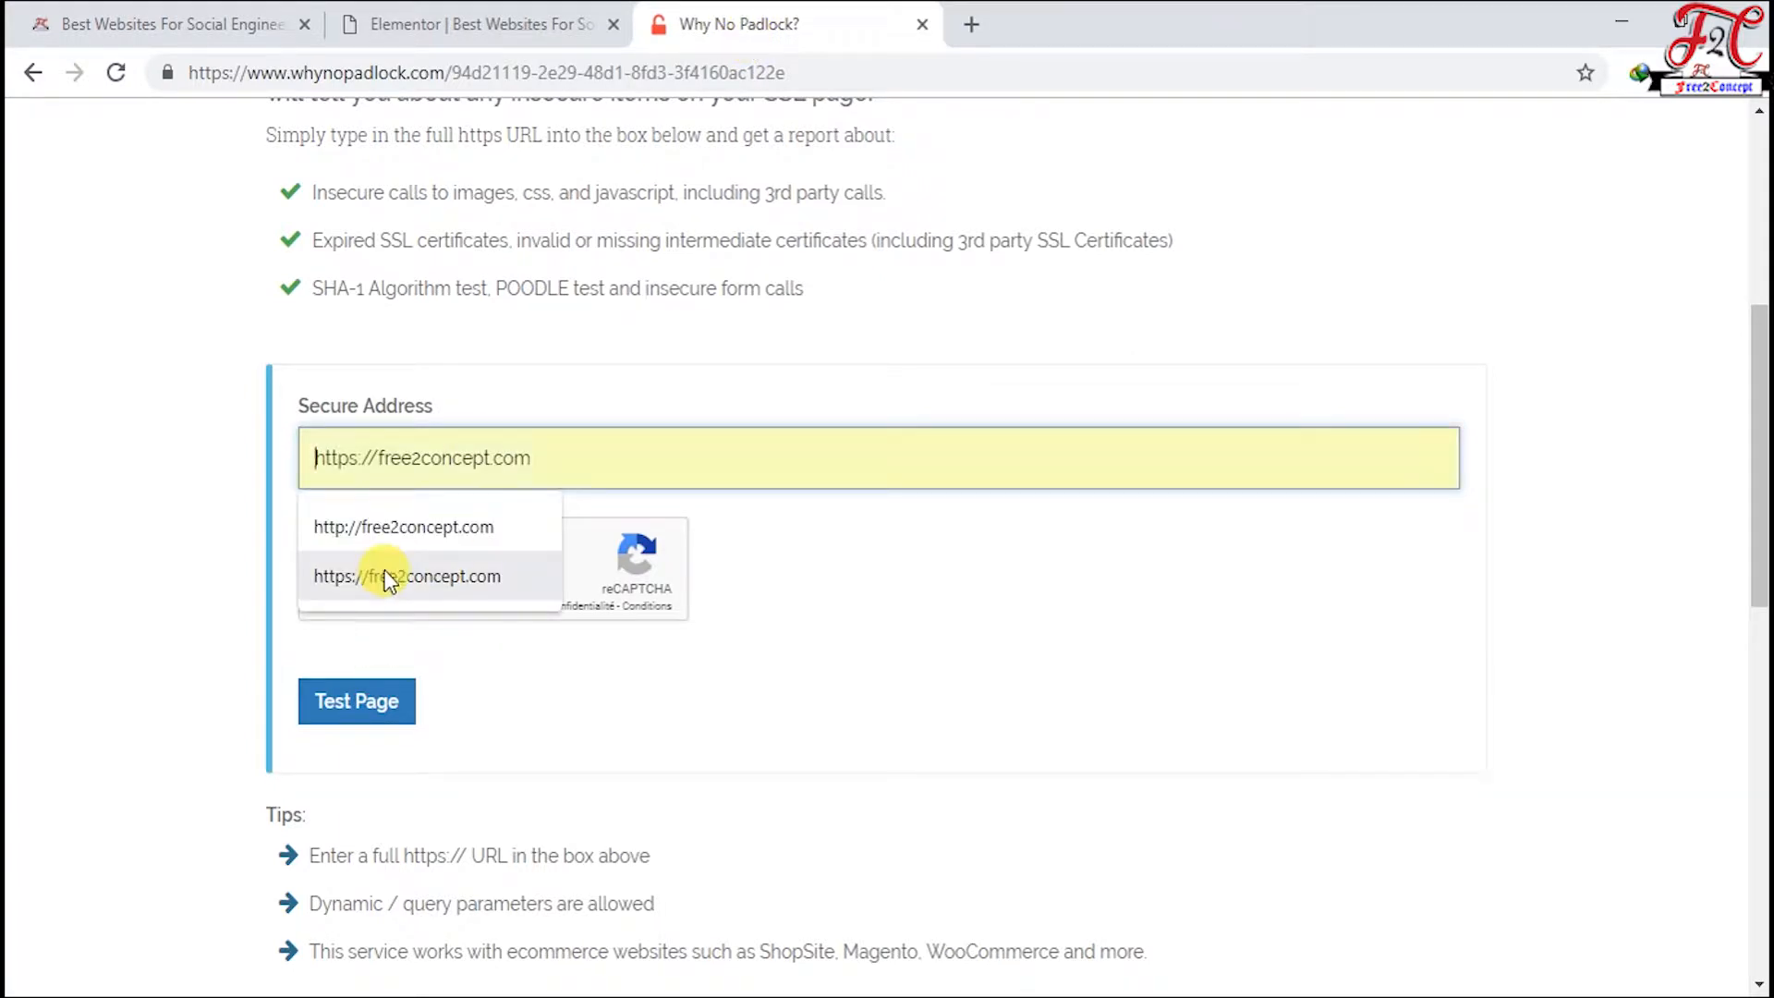
click(407, 575)
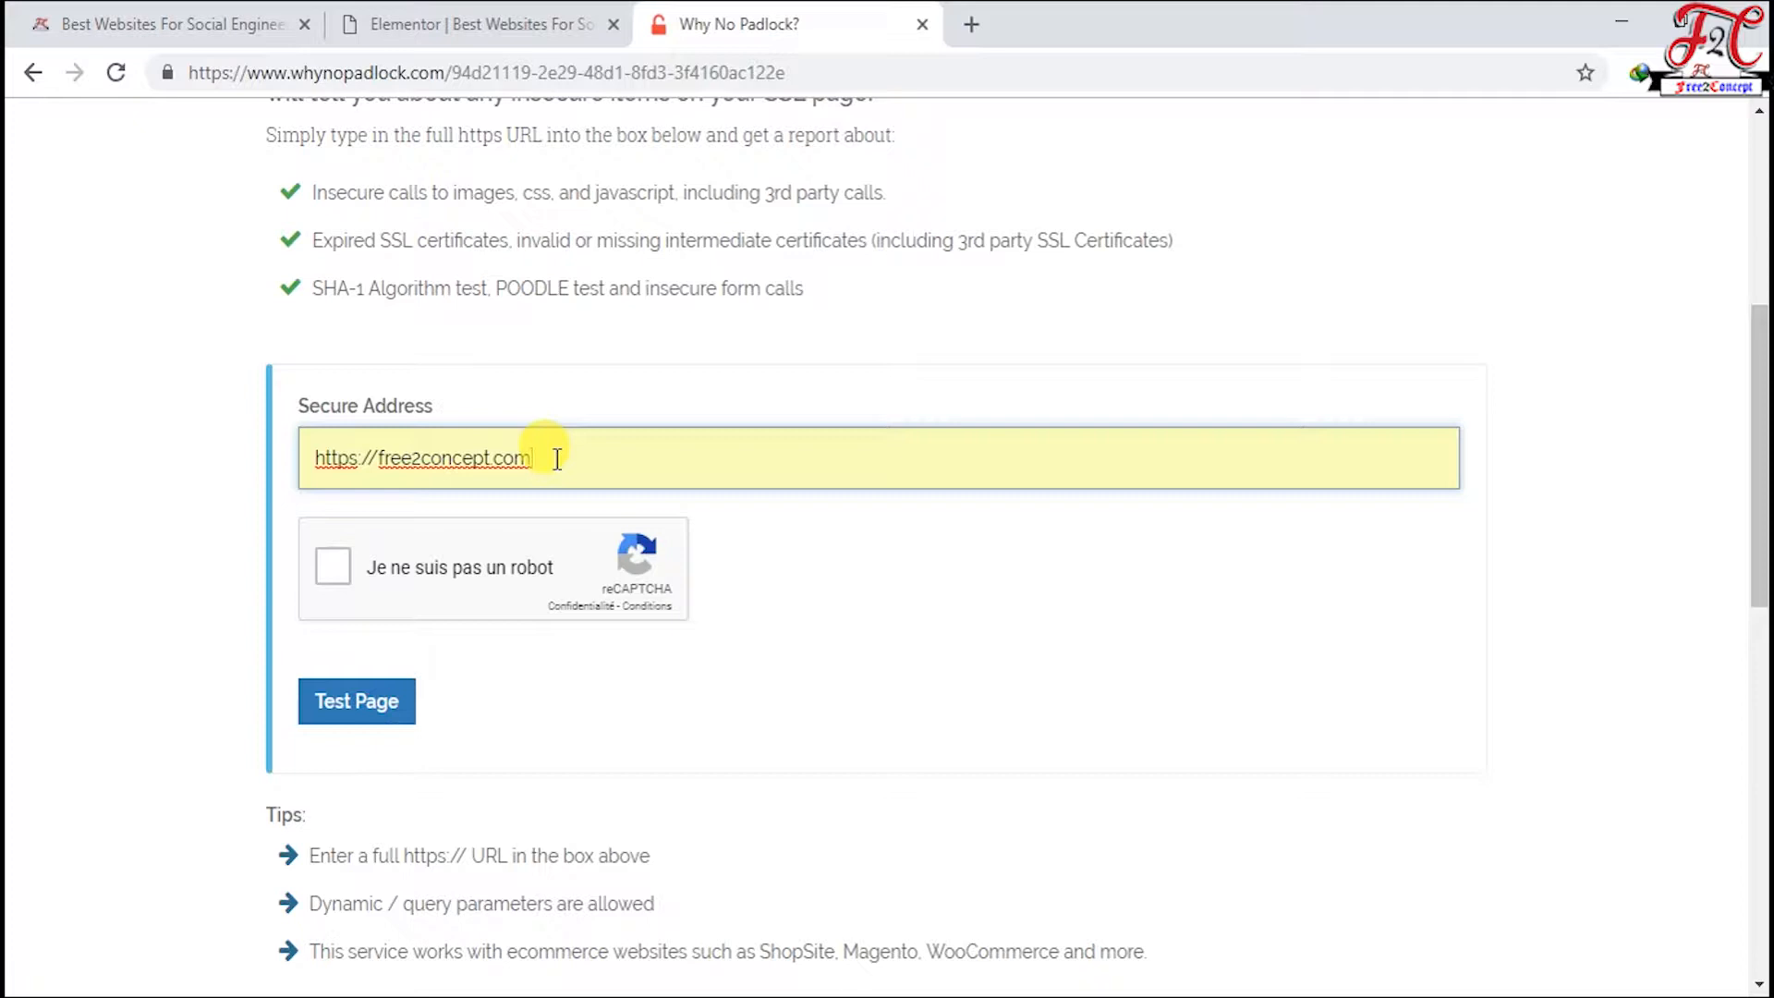
Step: Copy the article's full address from its tab into the padlock checker
click(164, 24)
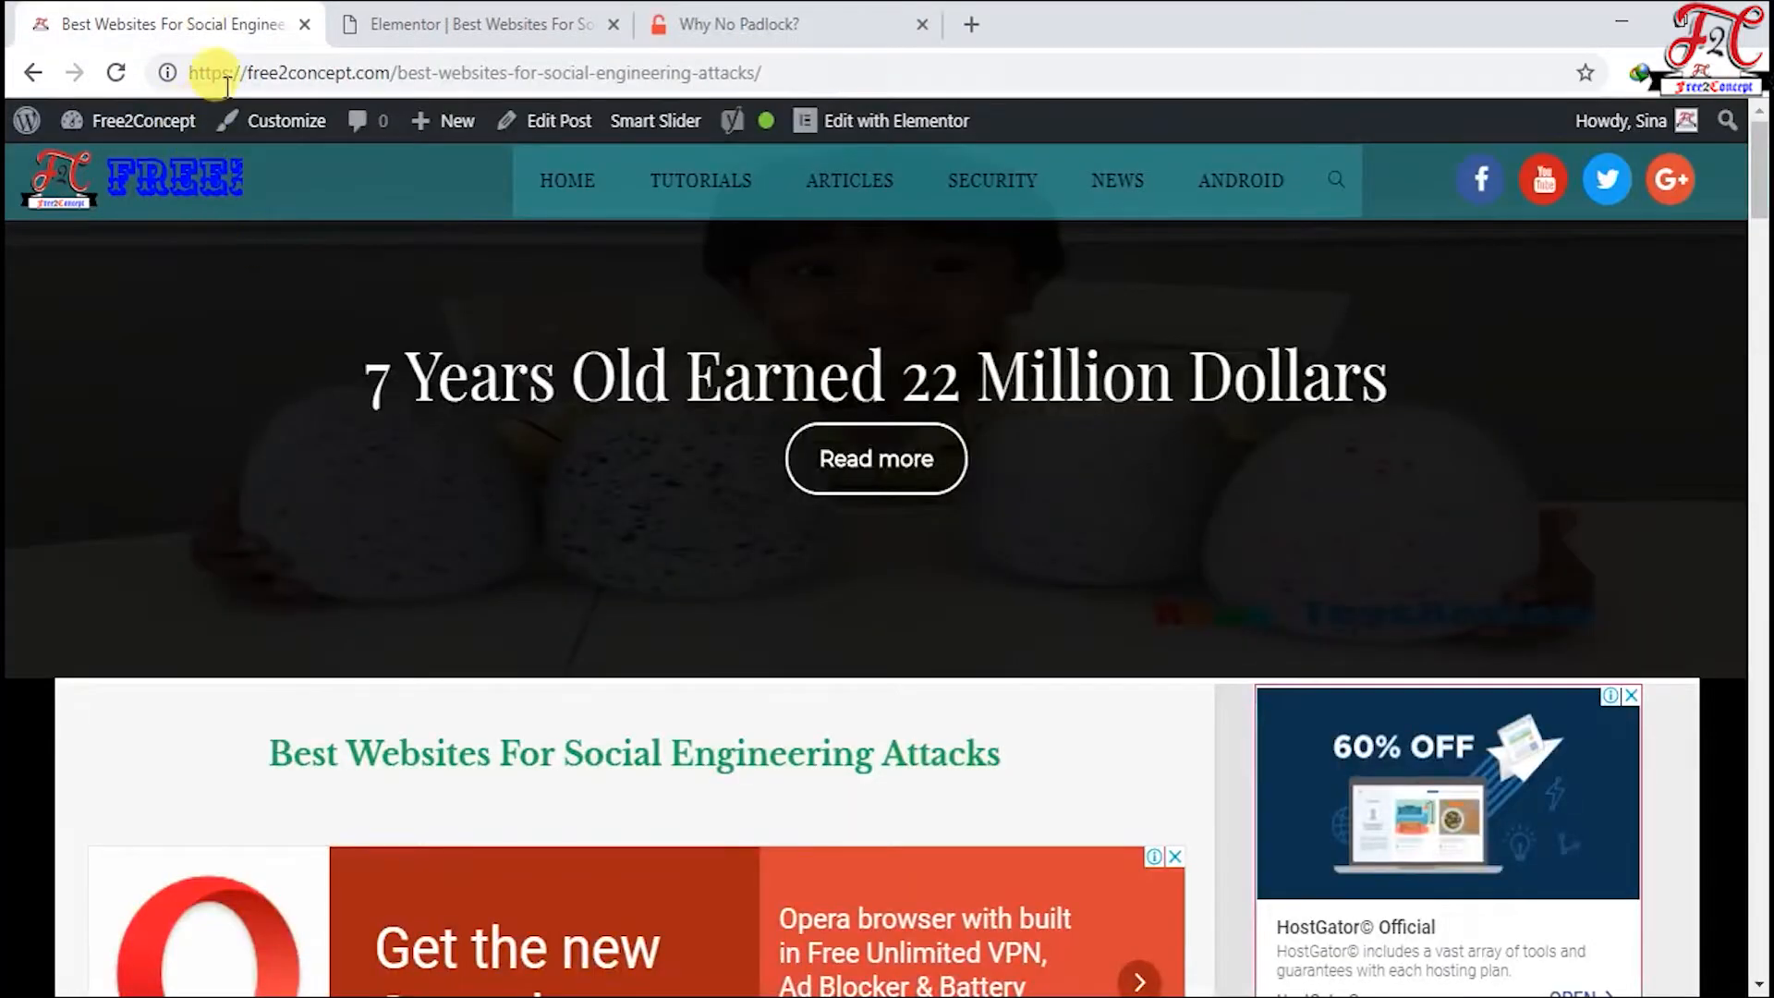
click(475, 72)
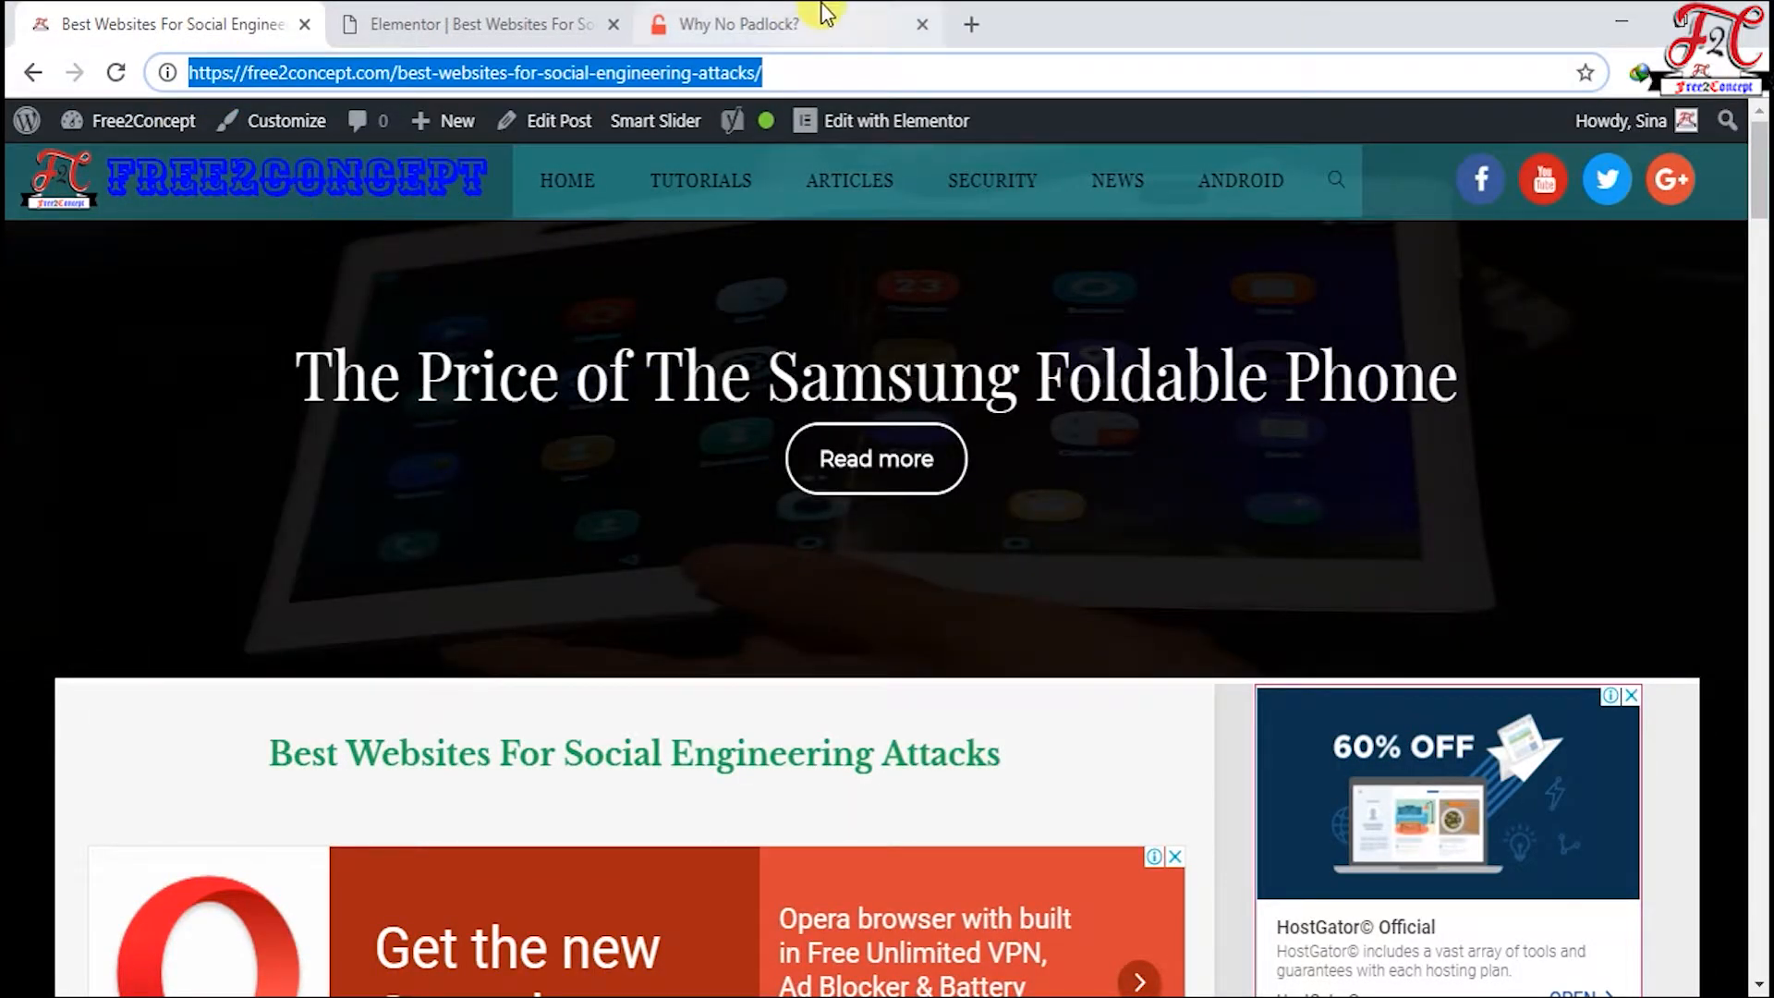
click(741, 24)
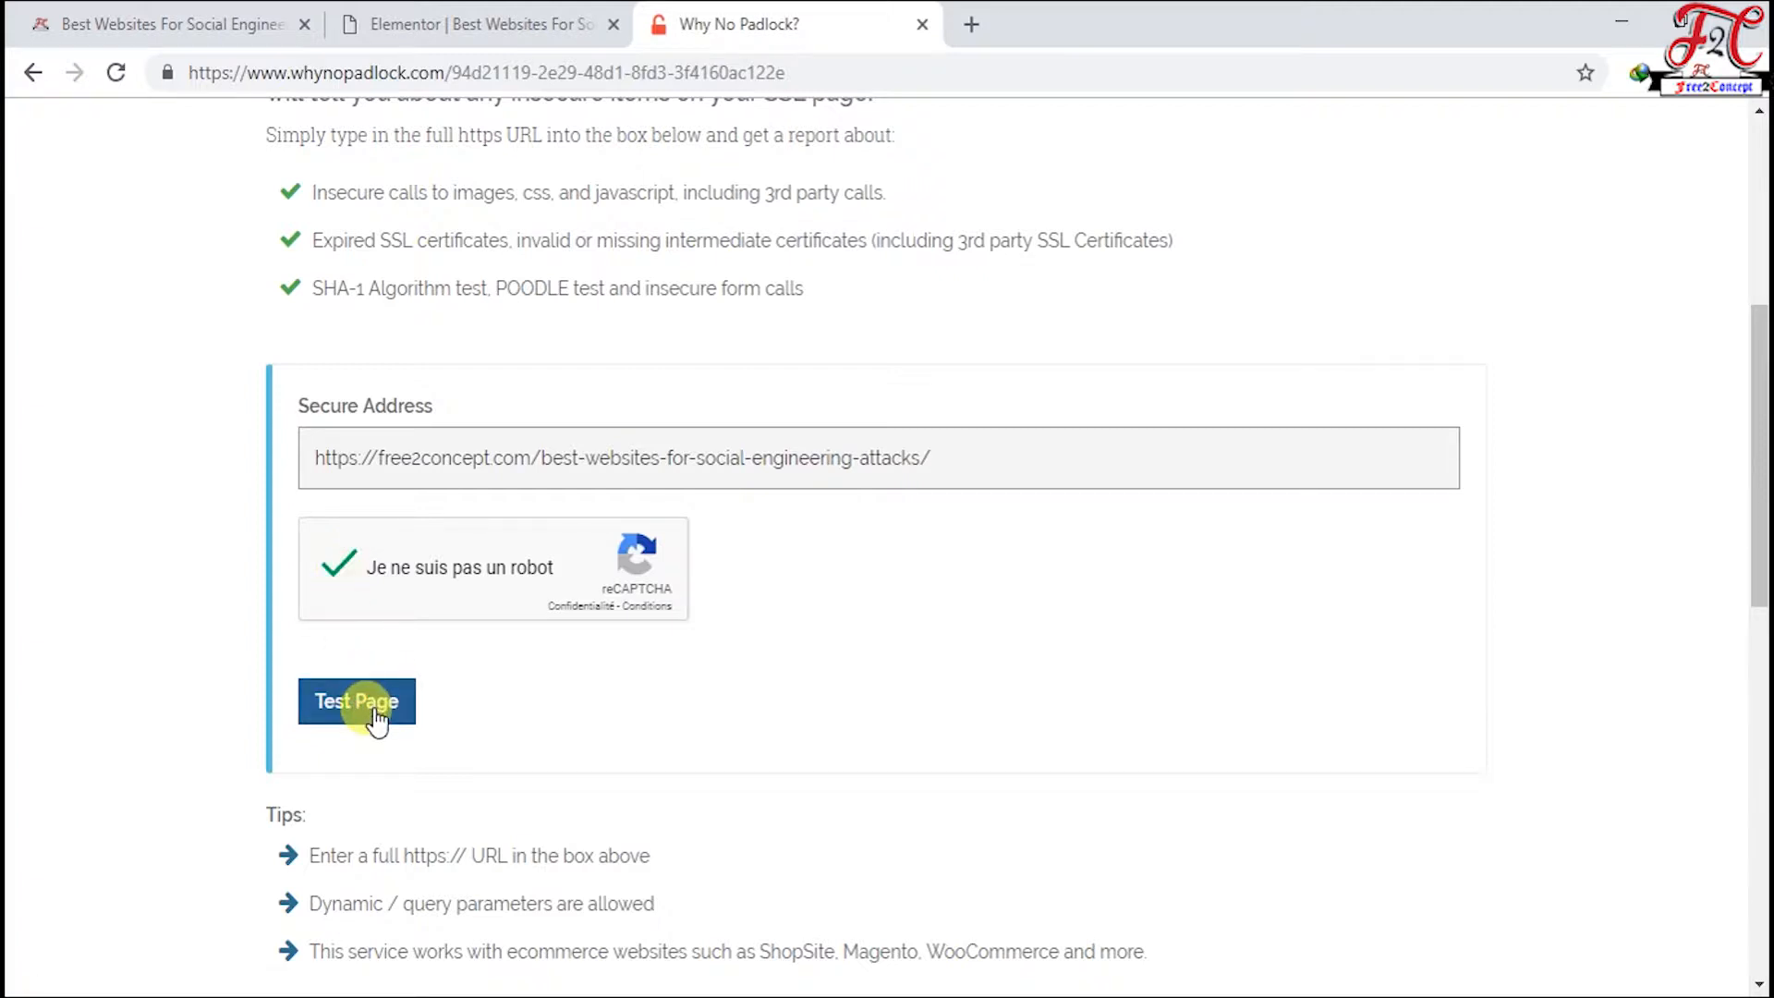
Step: Run the Test Page scan and scroll to the mixed-content error for the imgur image
click(357, 700)
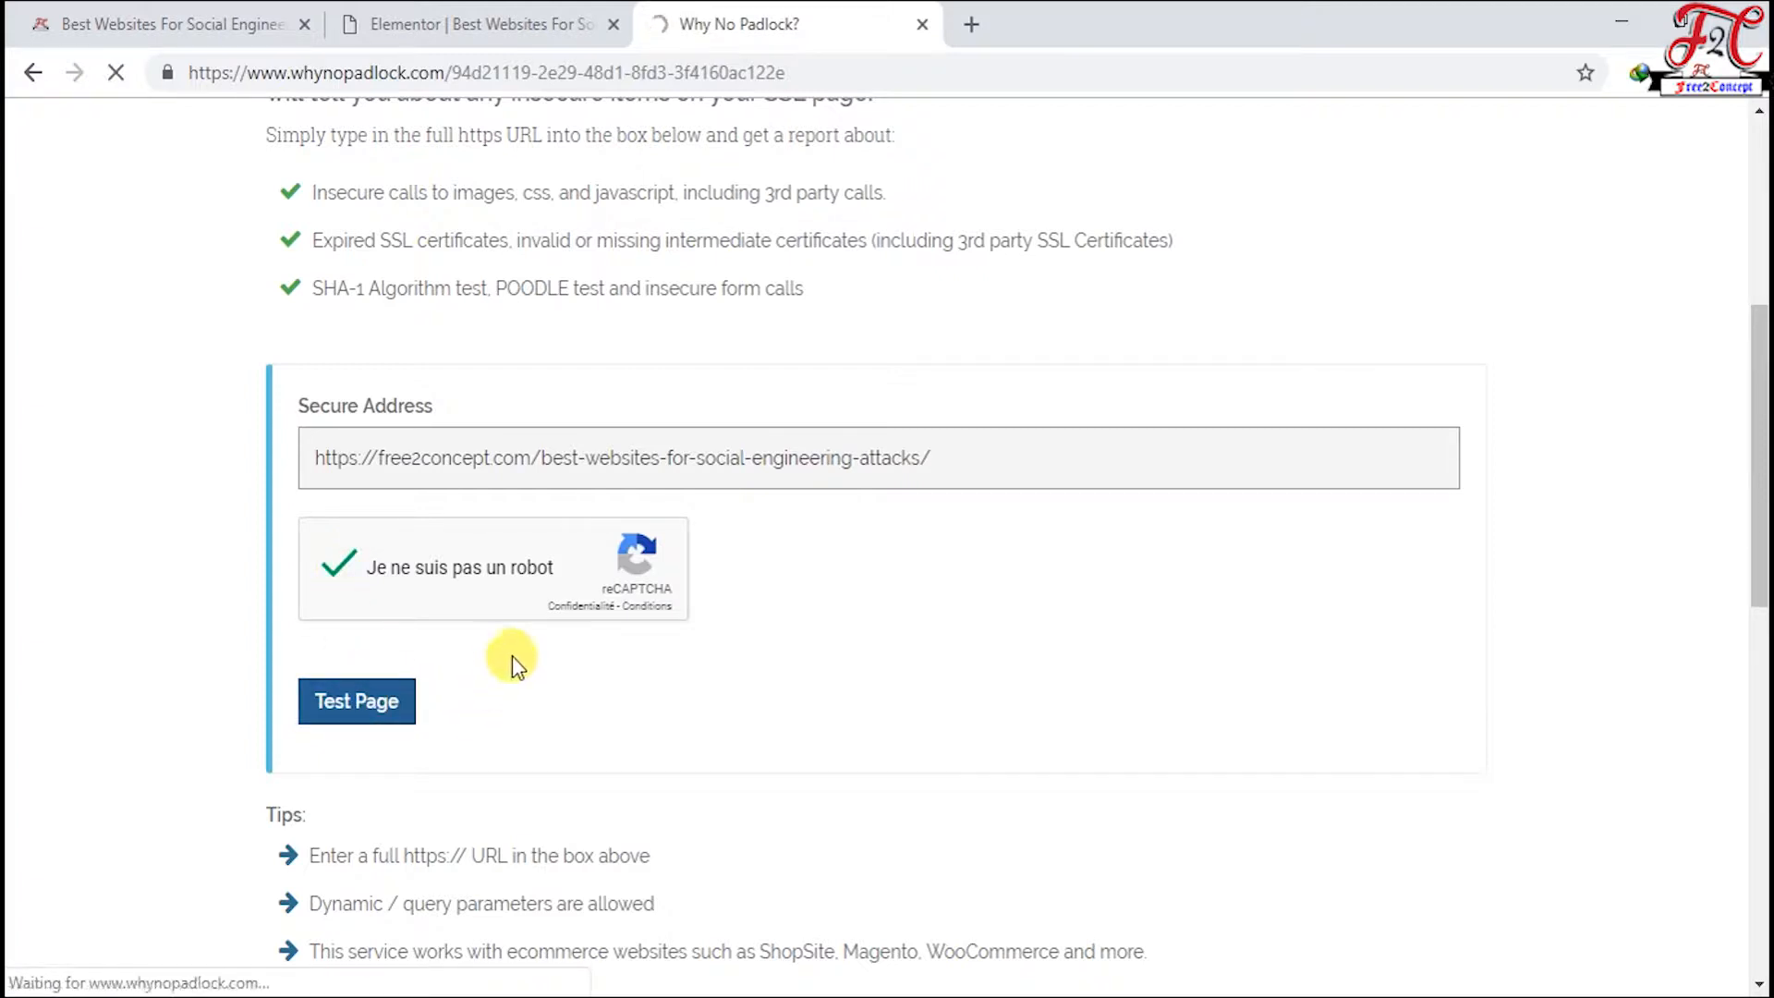
click(357, 701)
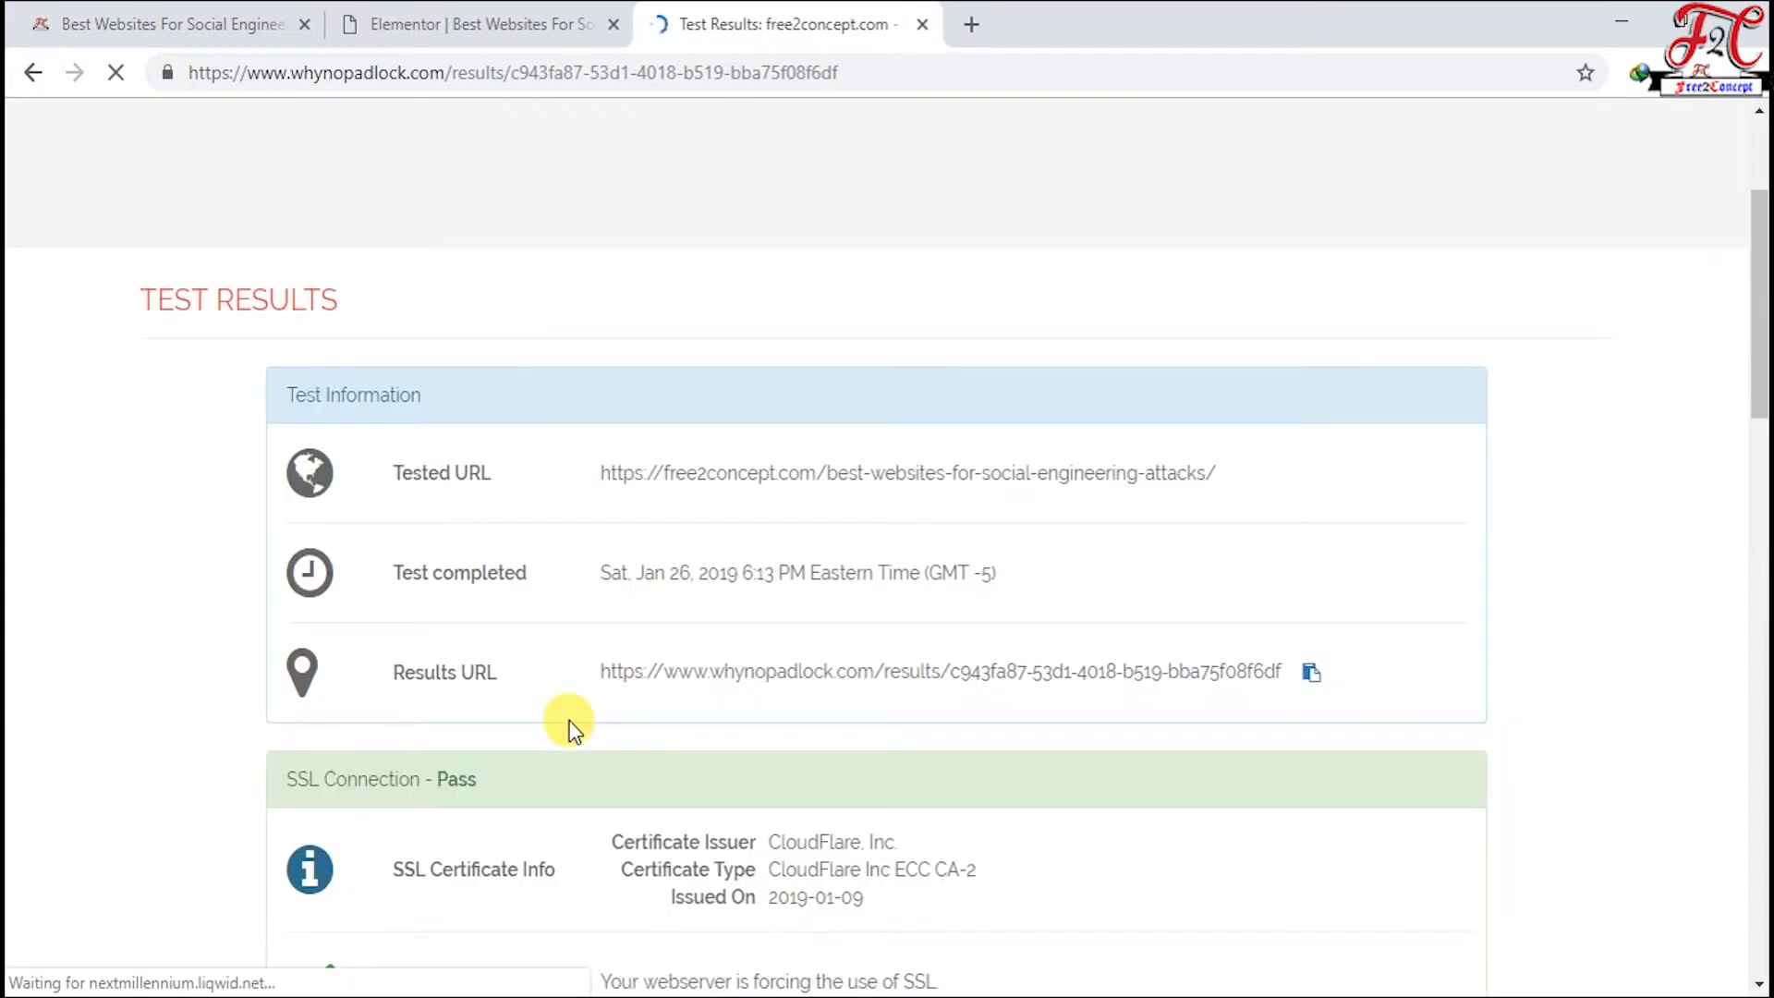
scroll(down, 3)
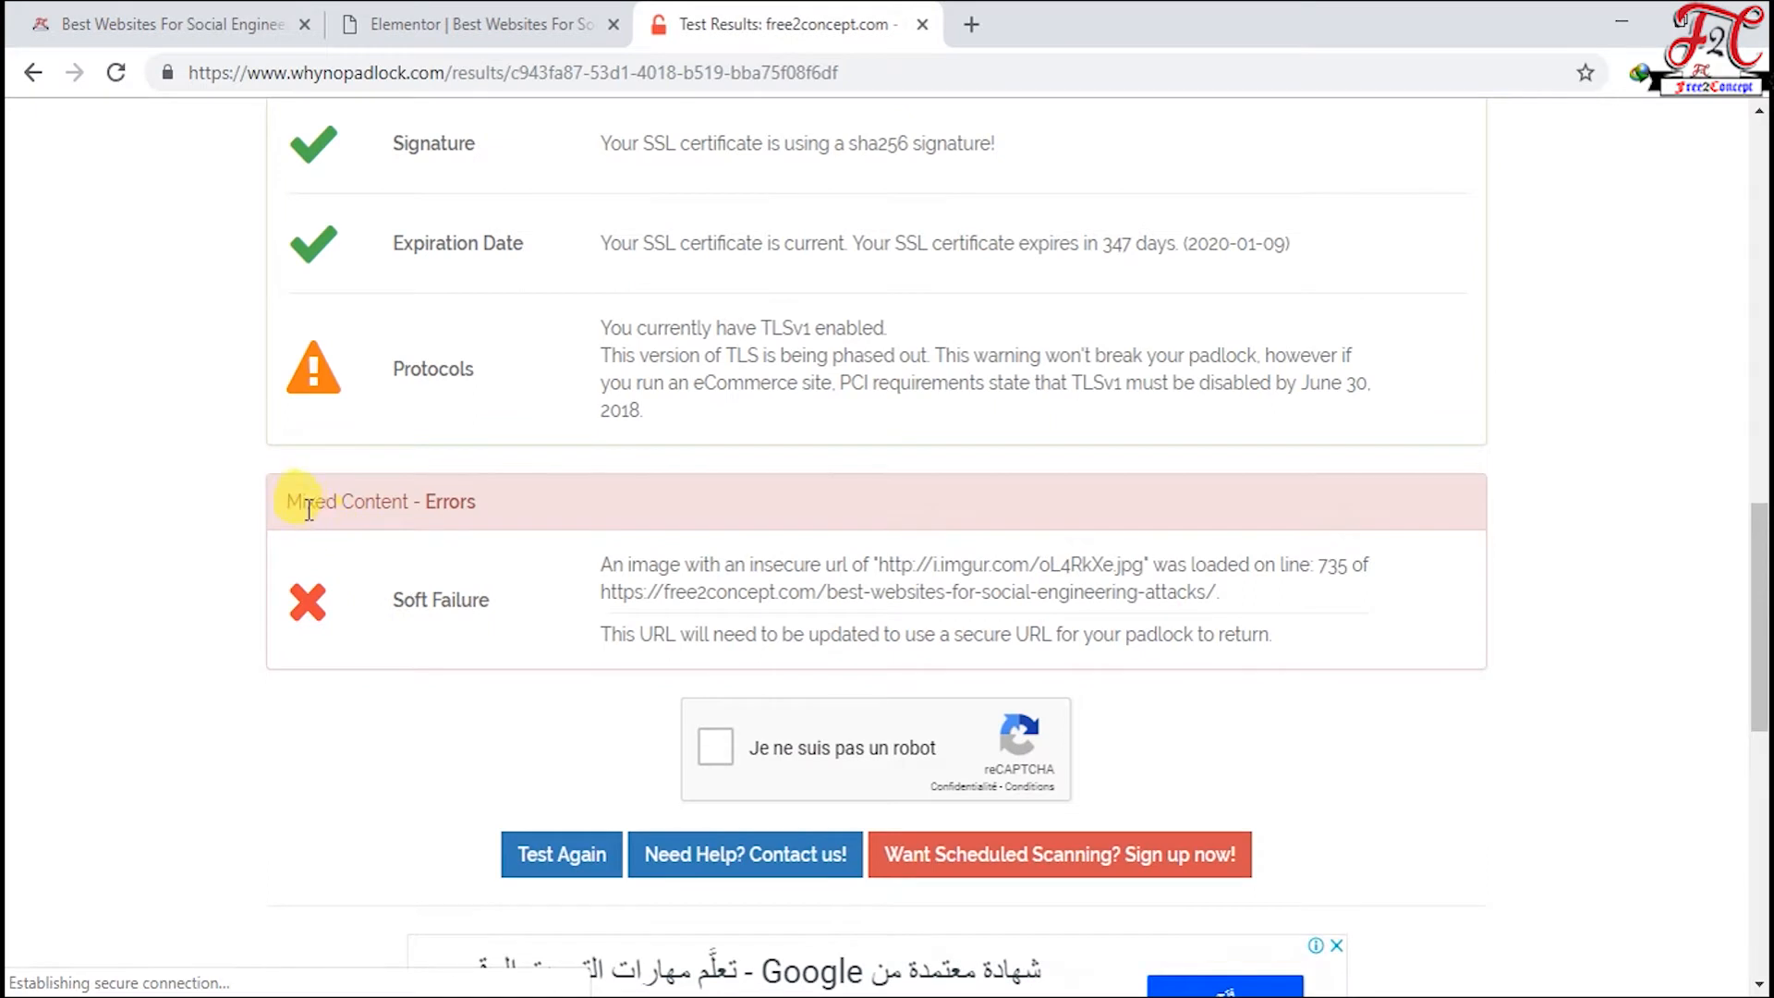
mouse_move(435, 603)
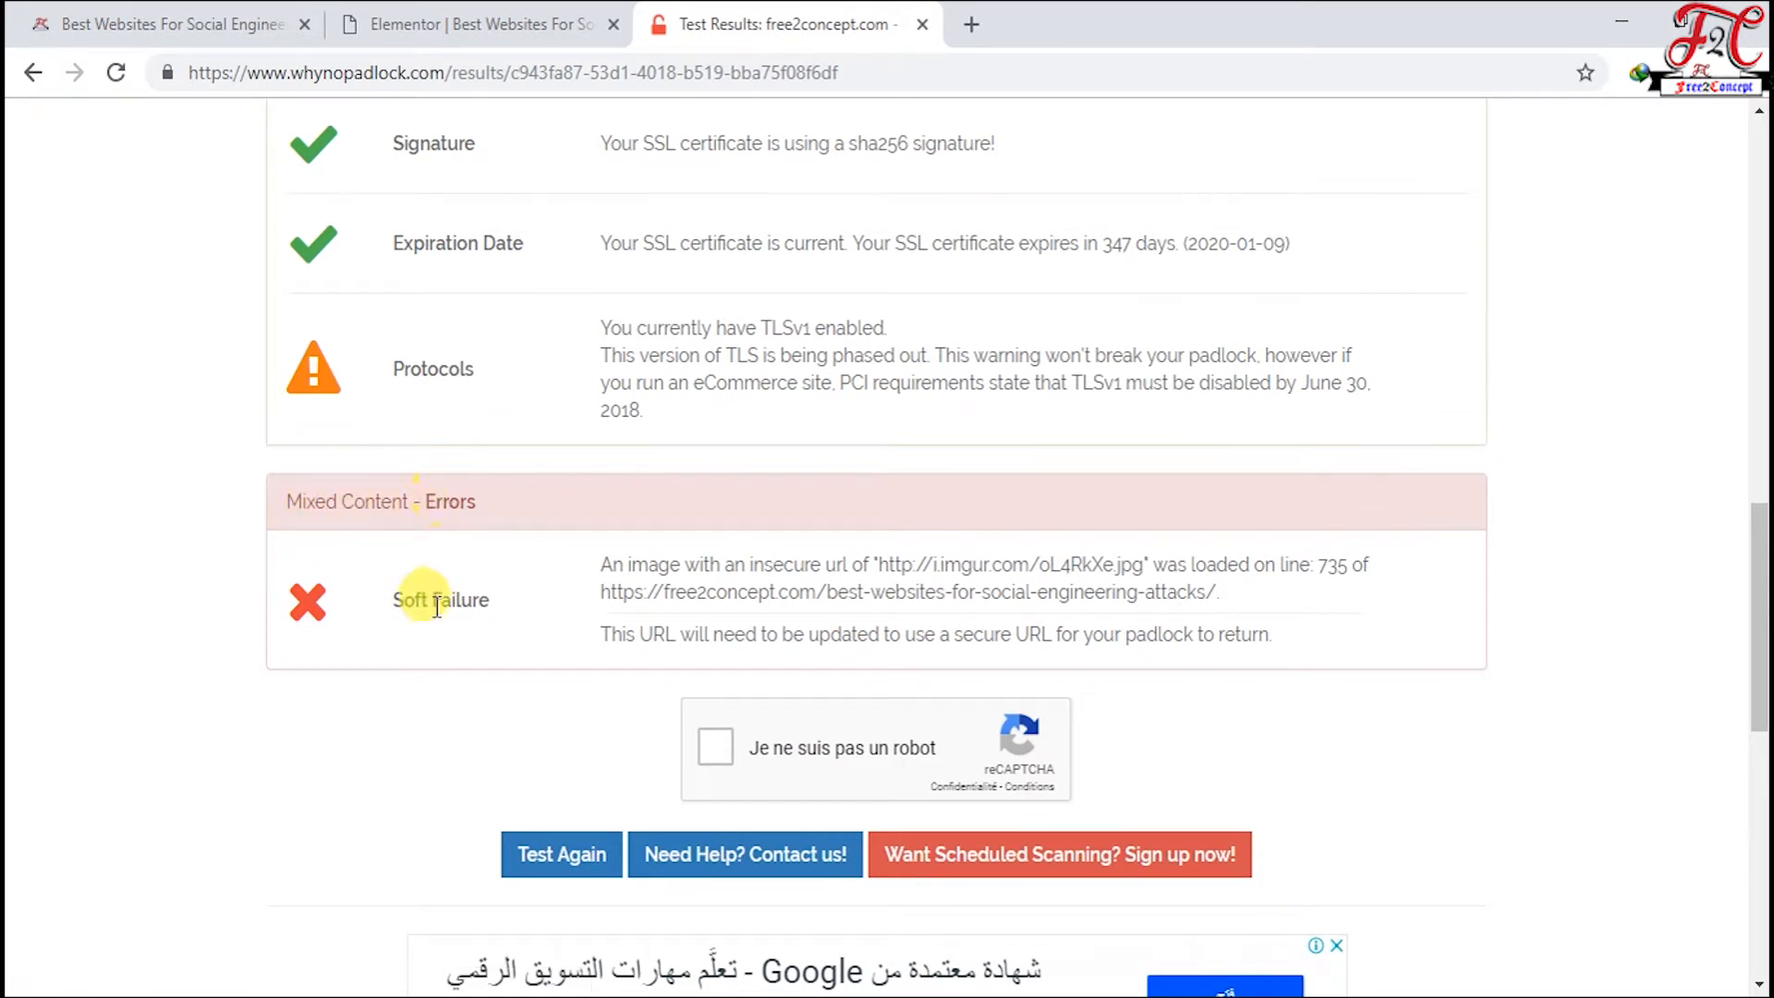
mouse_move(820, 574)
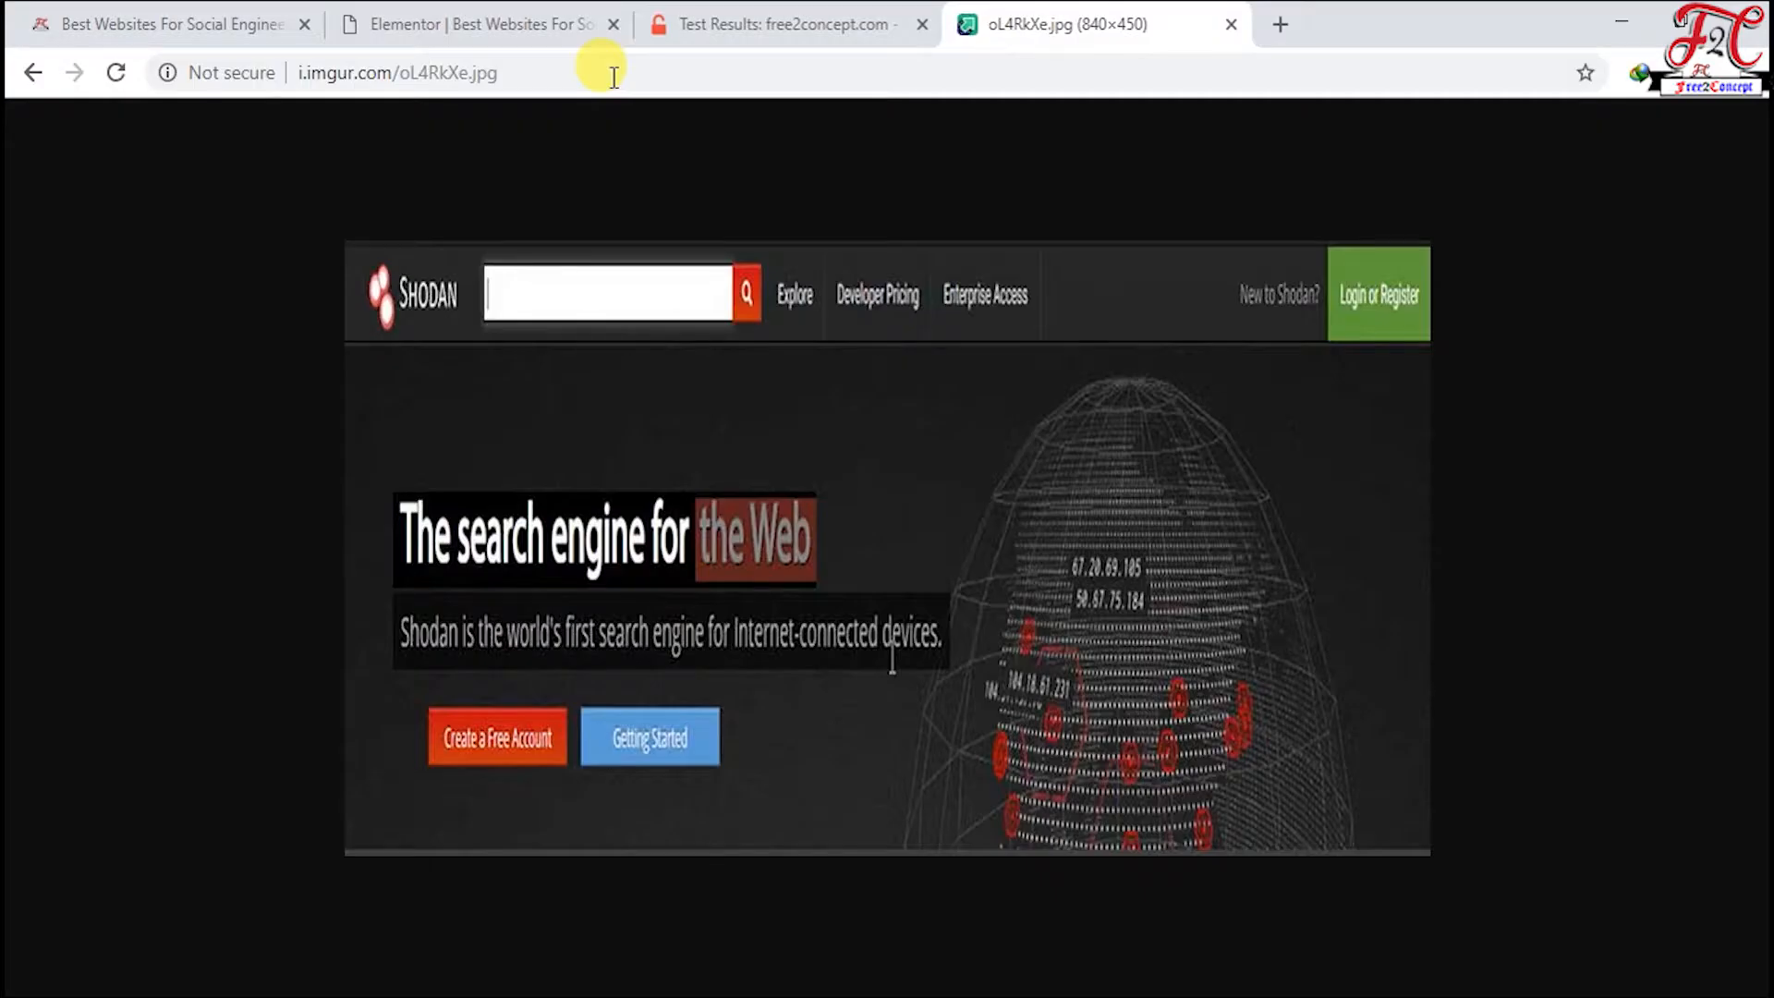
click(170, 24)
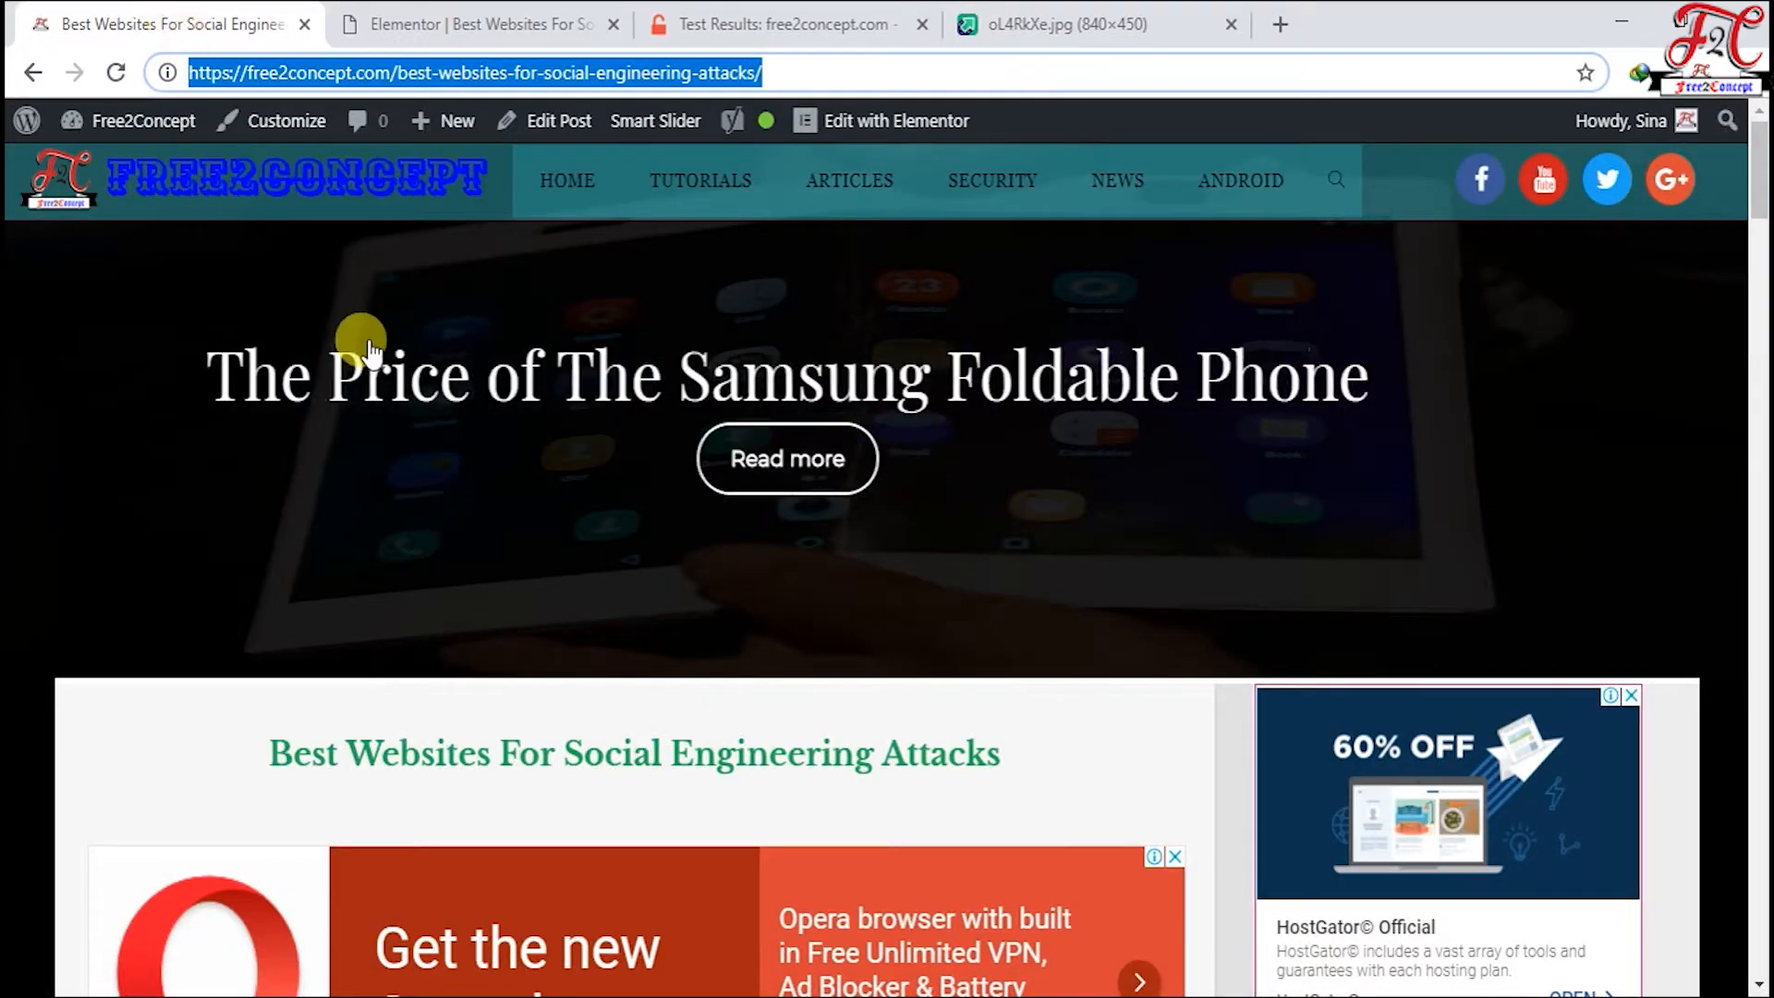
scroll(down, 3)
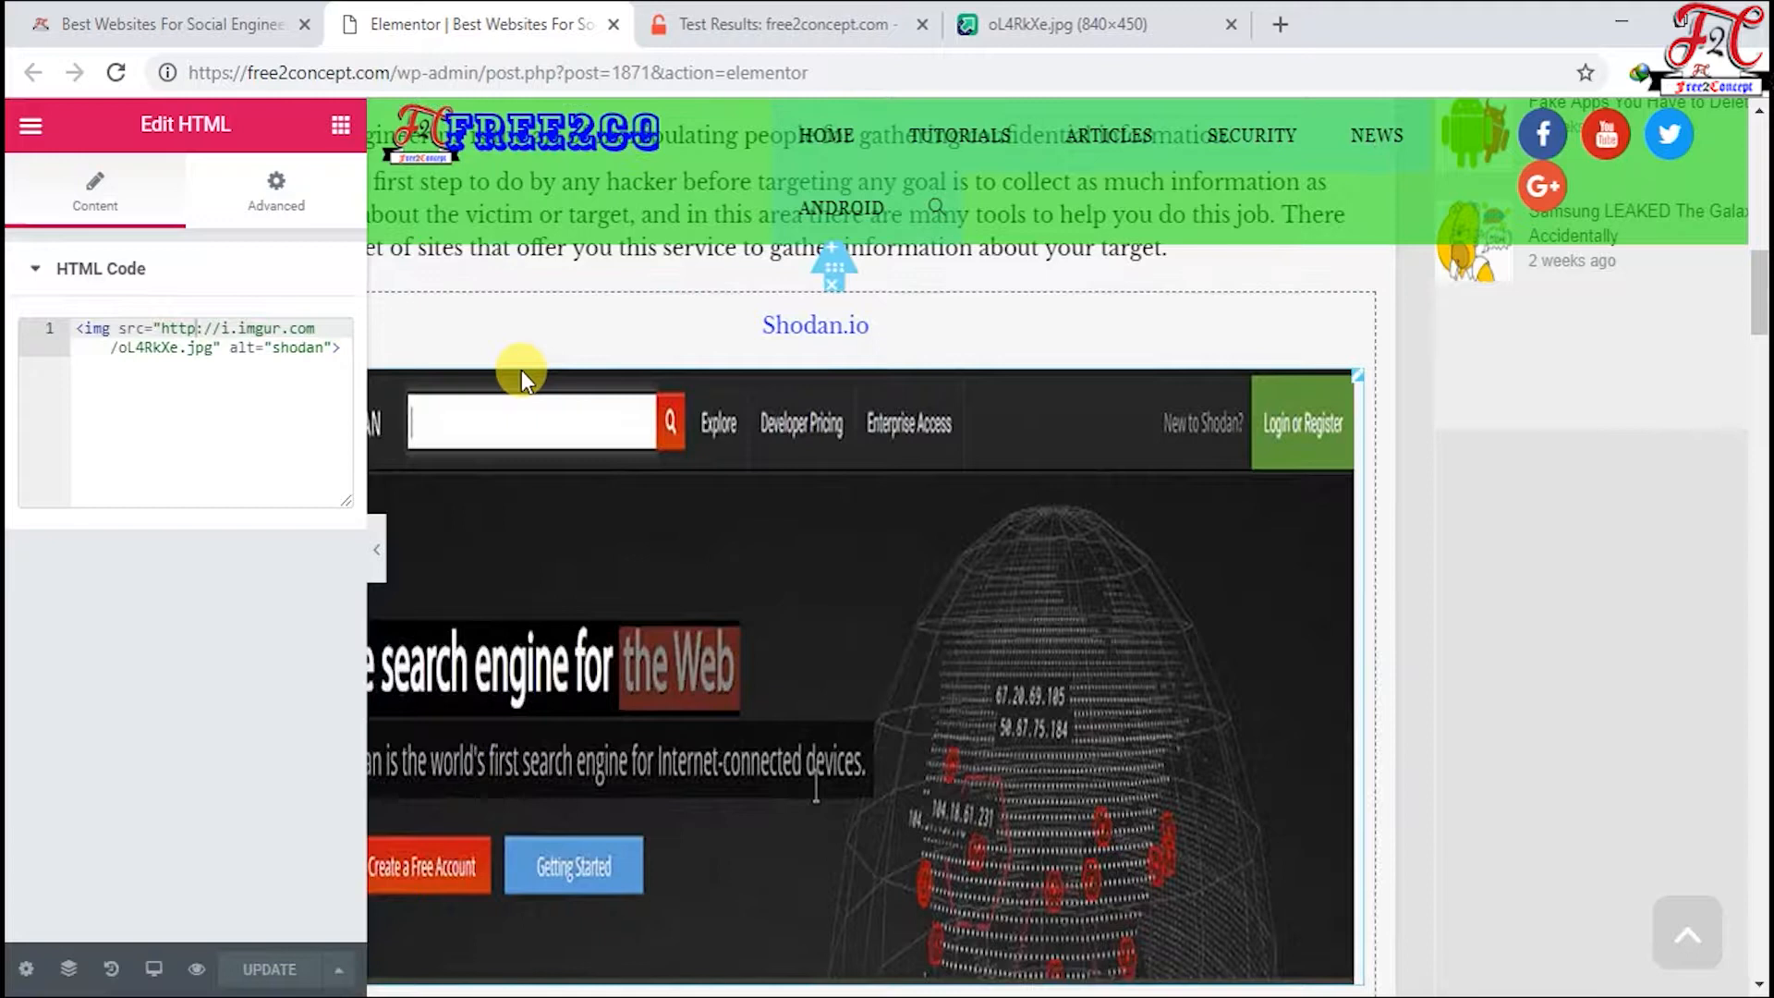
click(195, 328)
text(s)
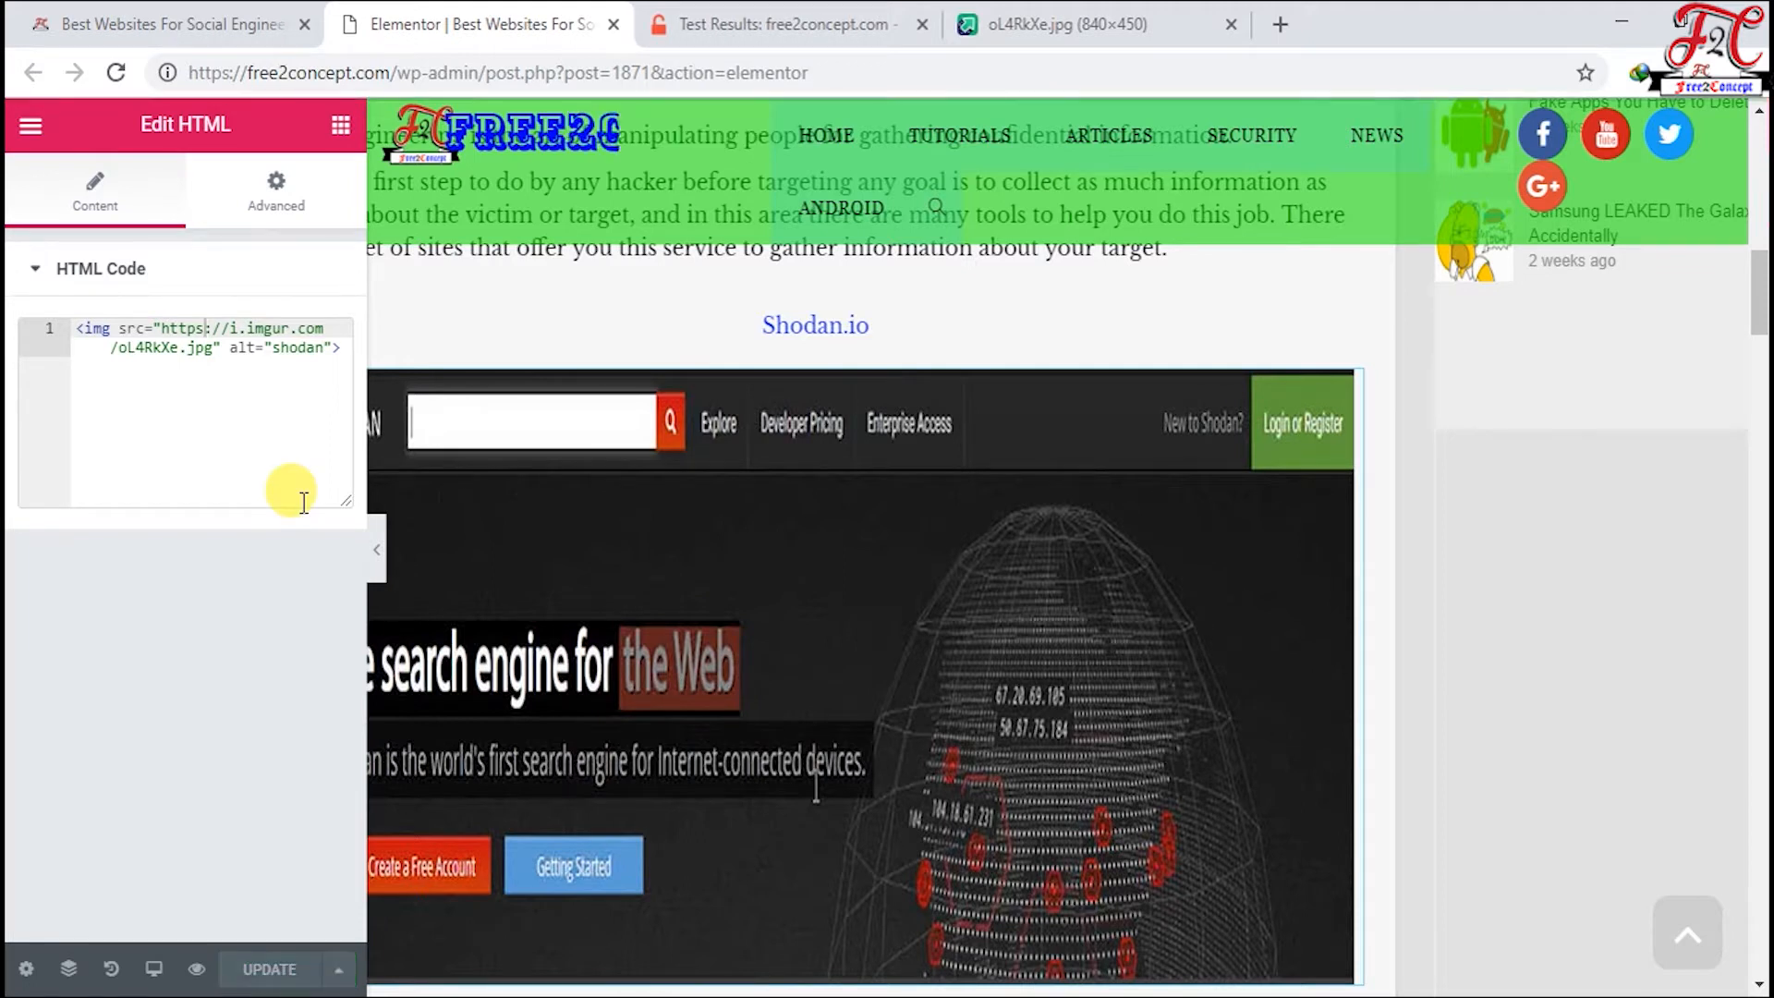
click(116, 72)
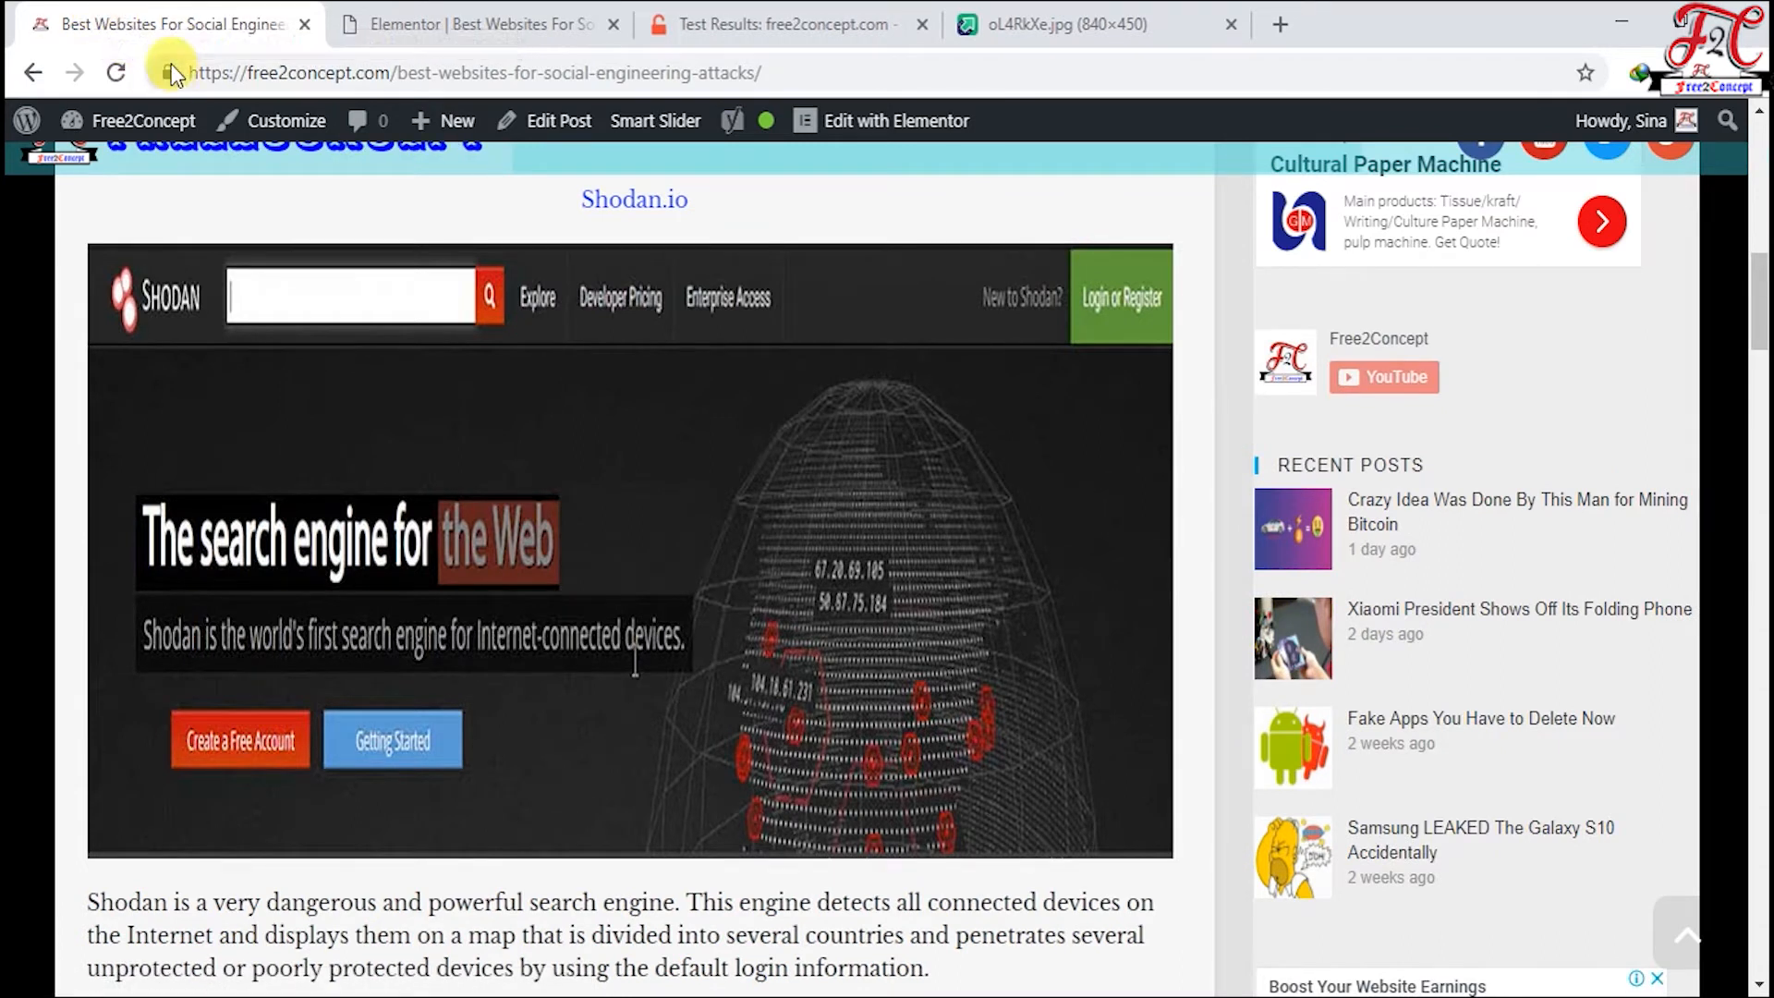
Step: Reload the social-engineering article and confirm it now shows the fully secure padlock
click(167, 72)
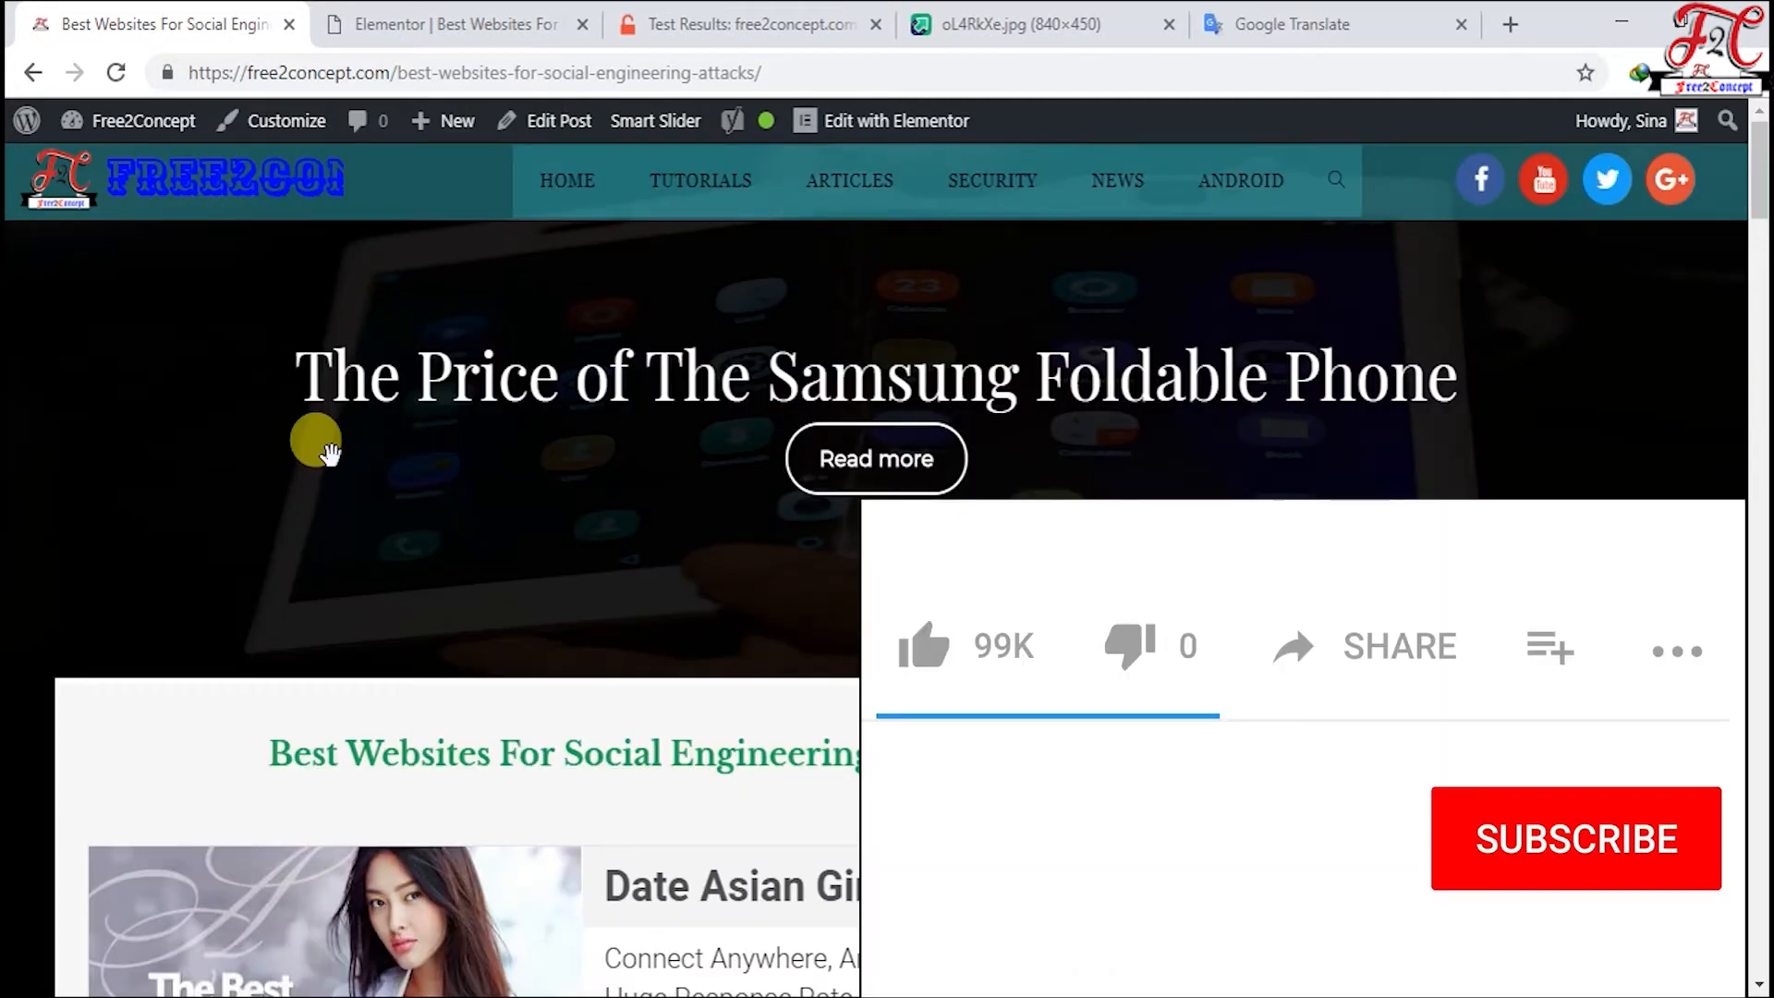
click(1574, 838)
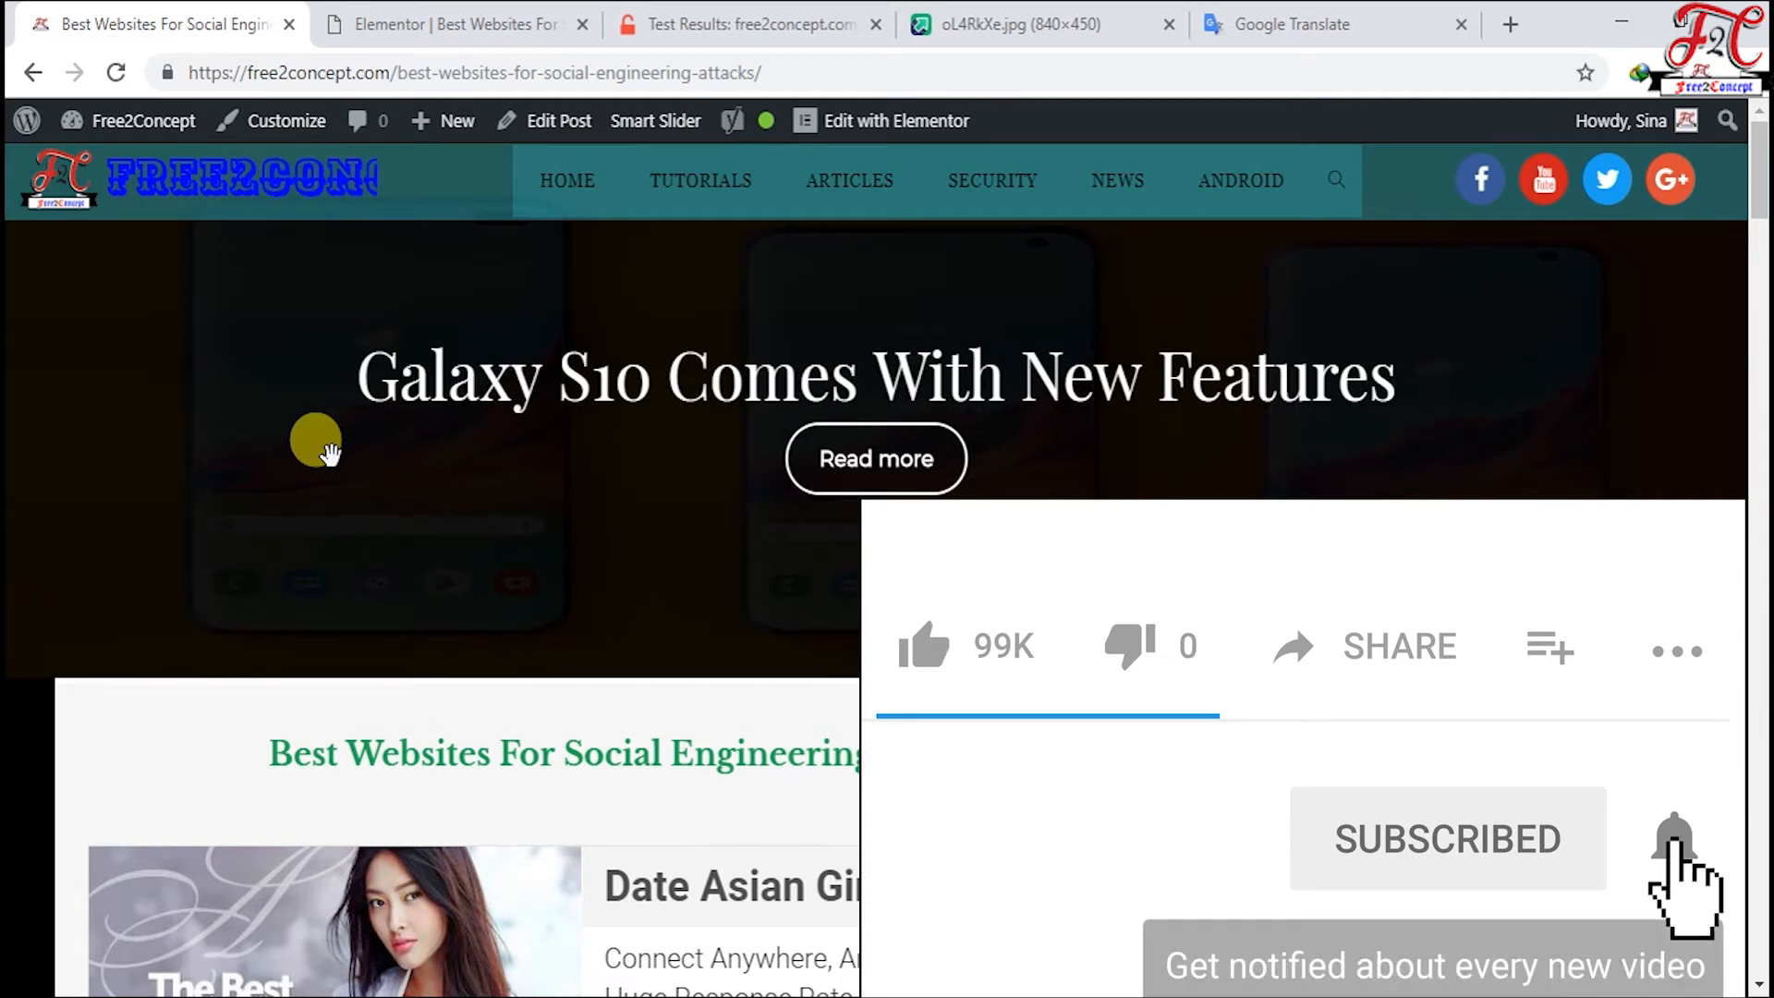
click(1674, 838)
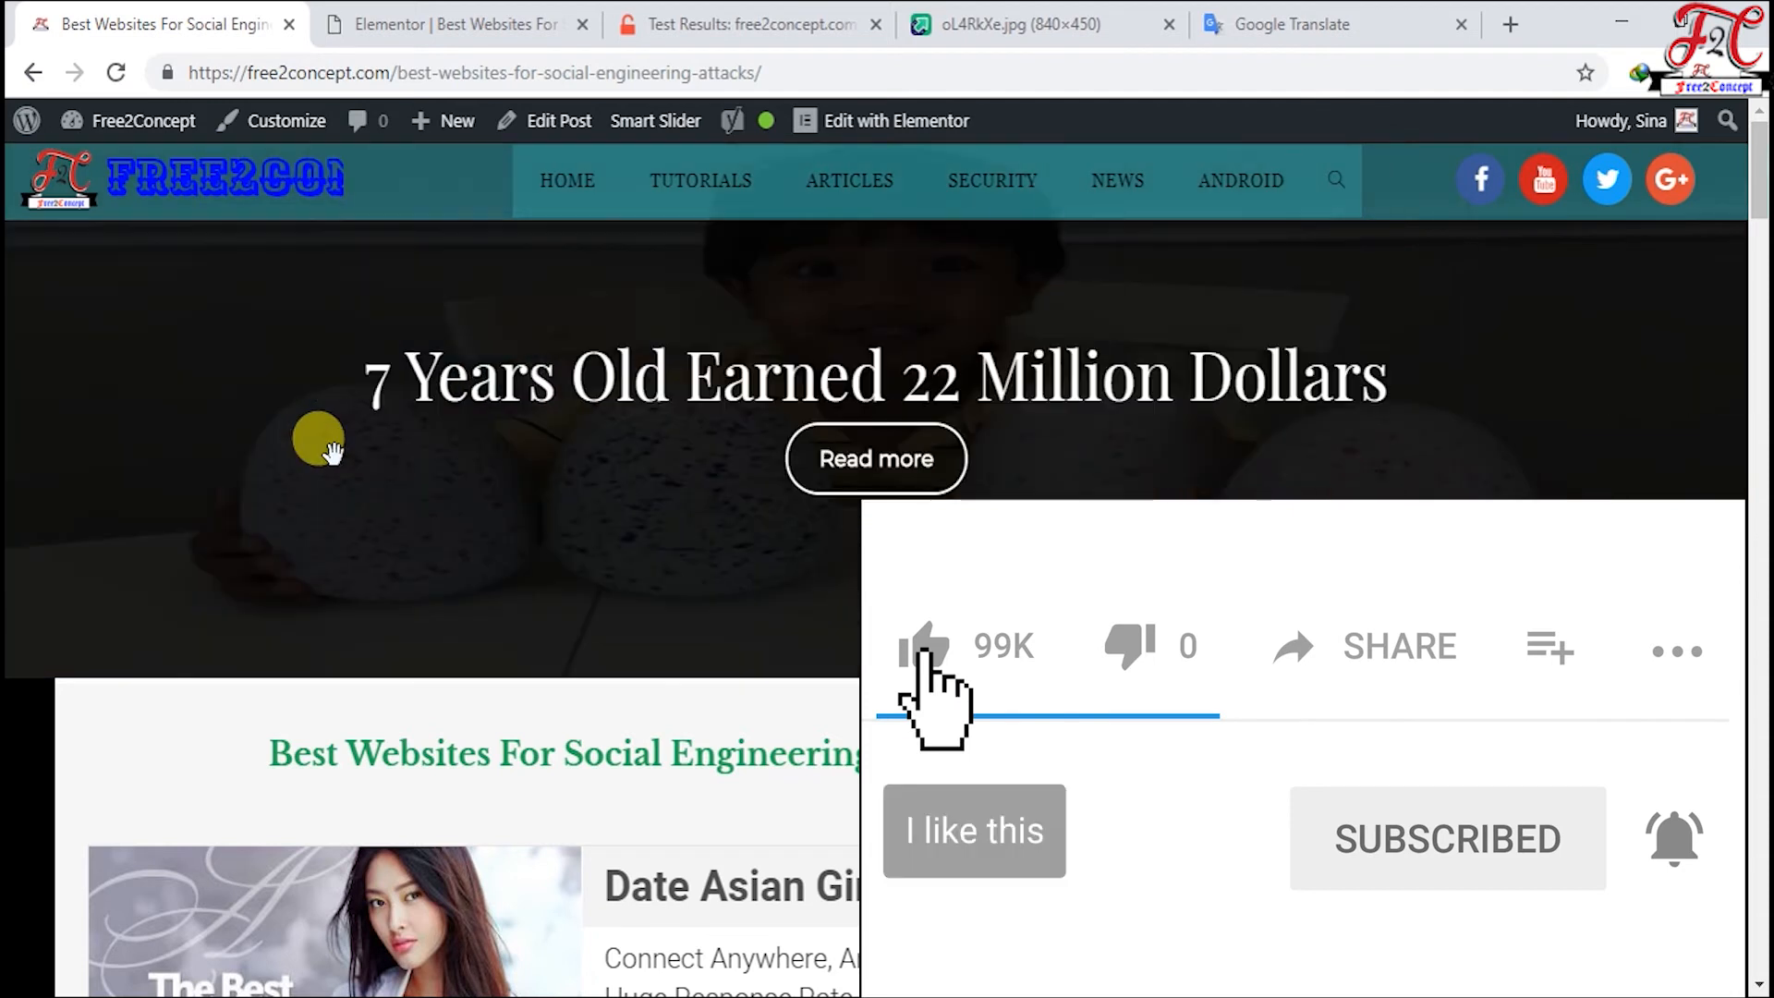
click(921, 645)
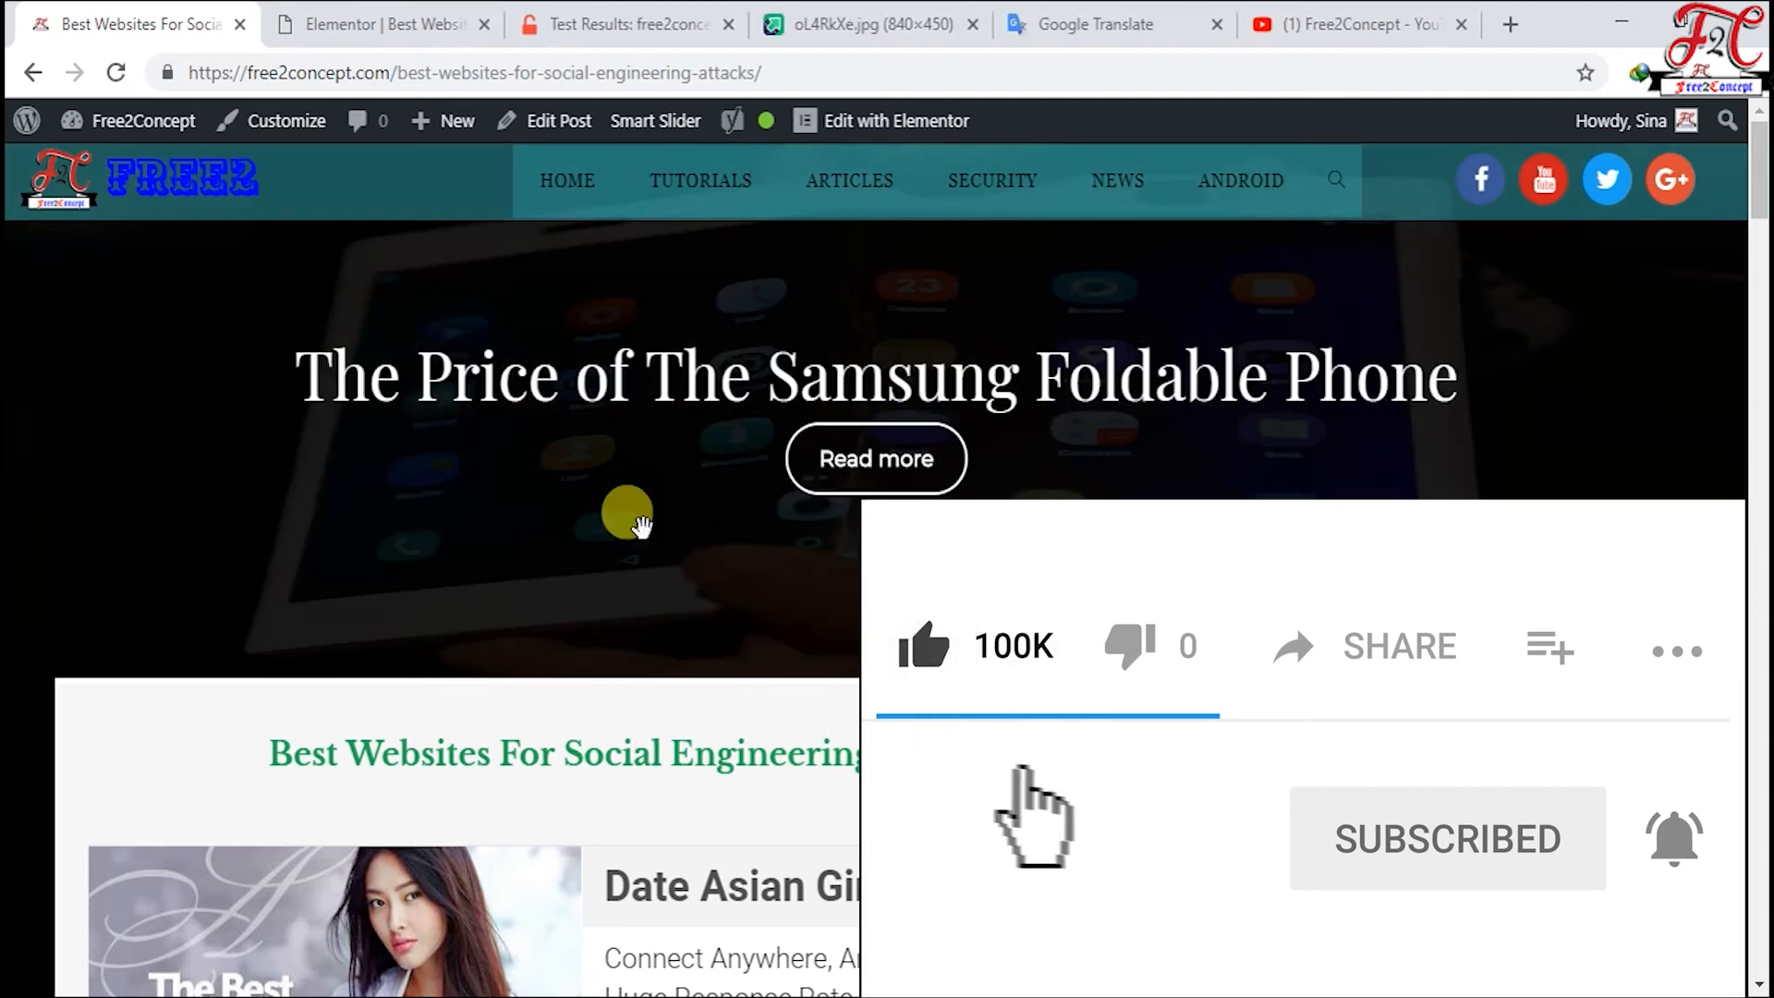
click(1397, 646)
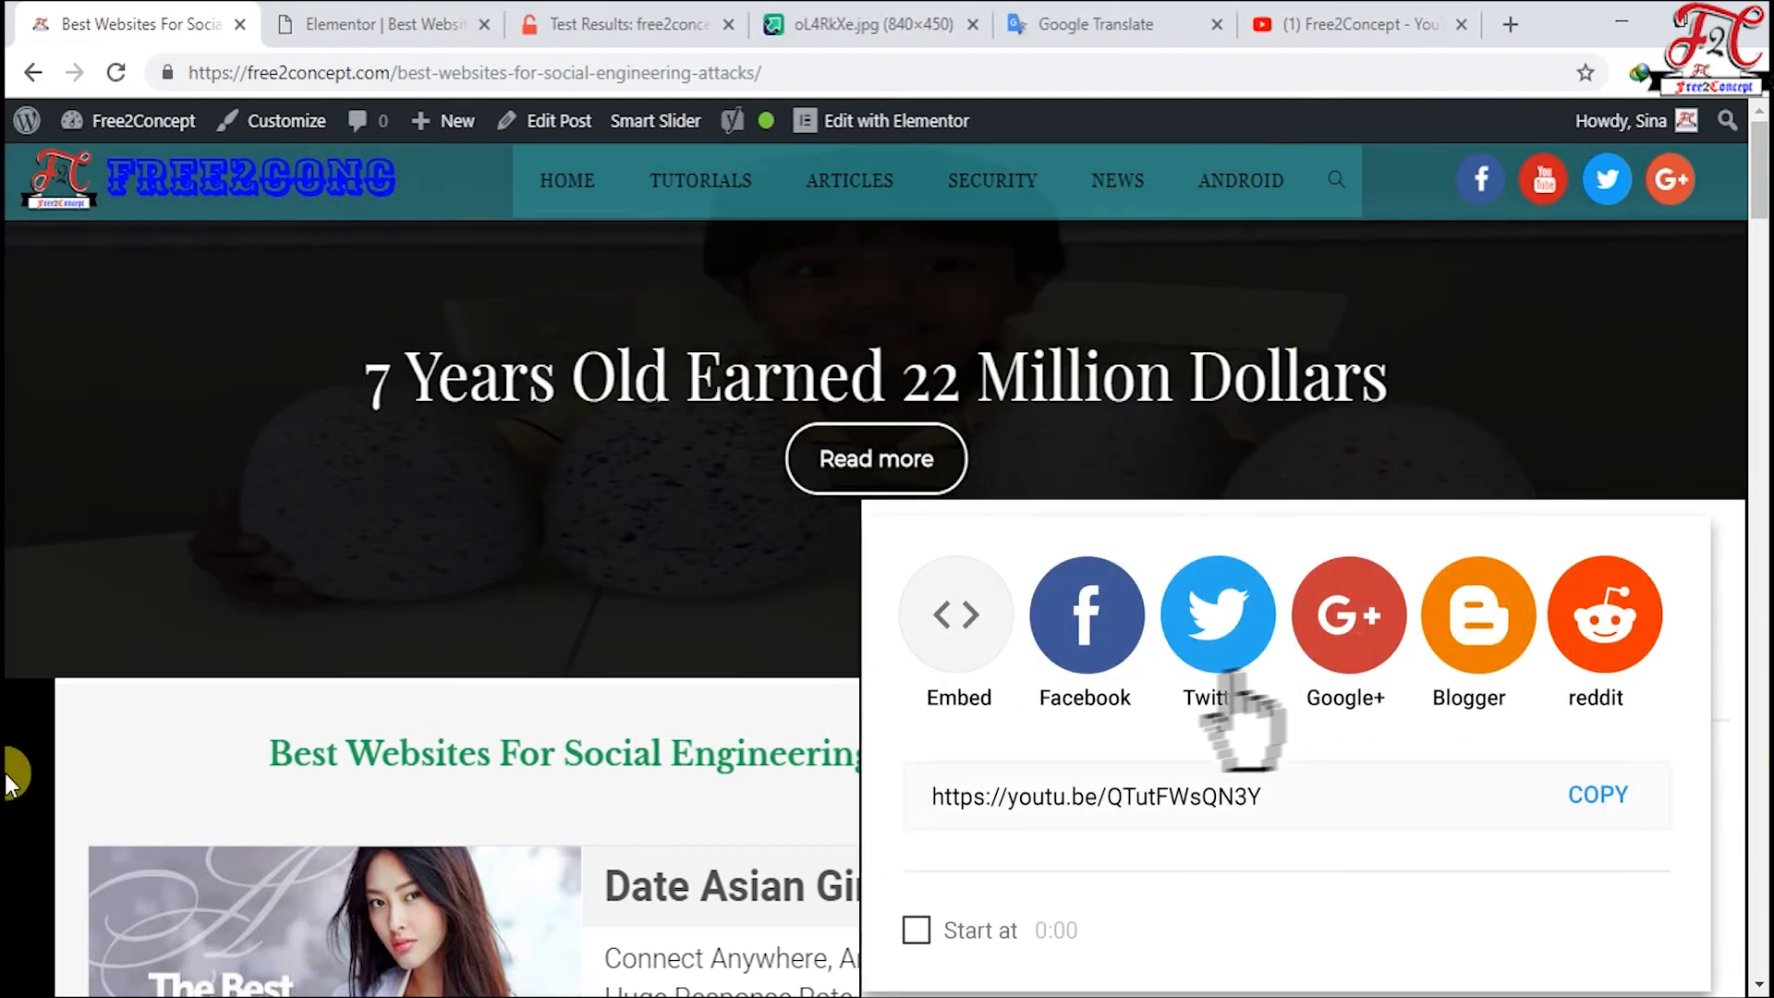